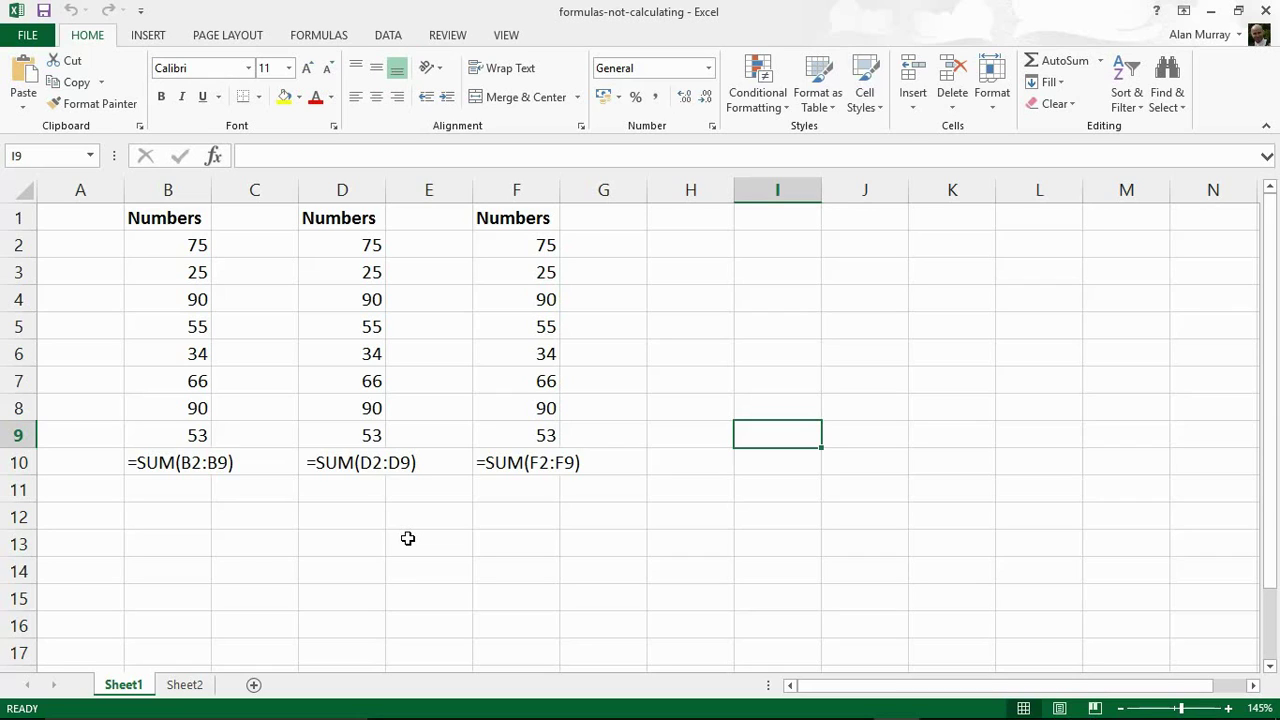
{"action": "mouse_move", "coordinate": [418, 560]}
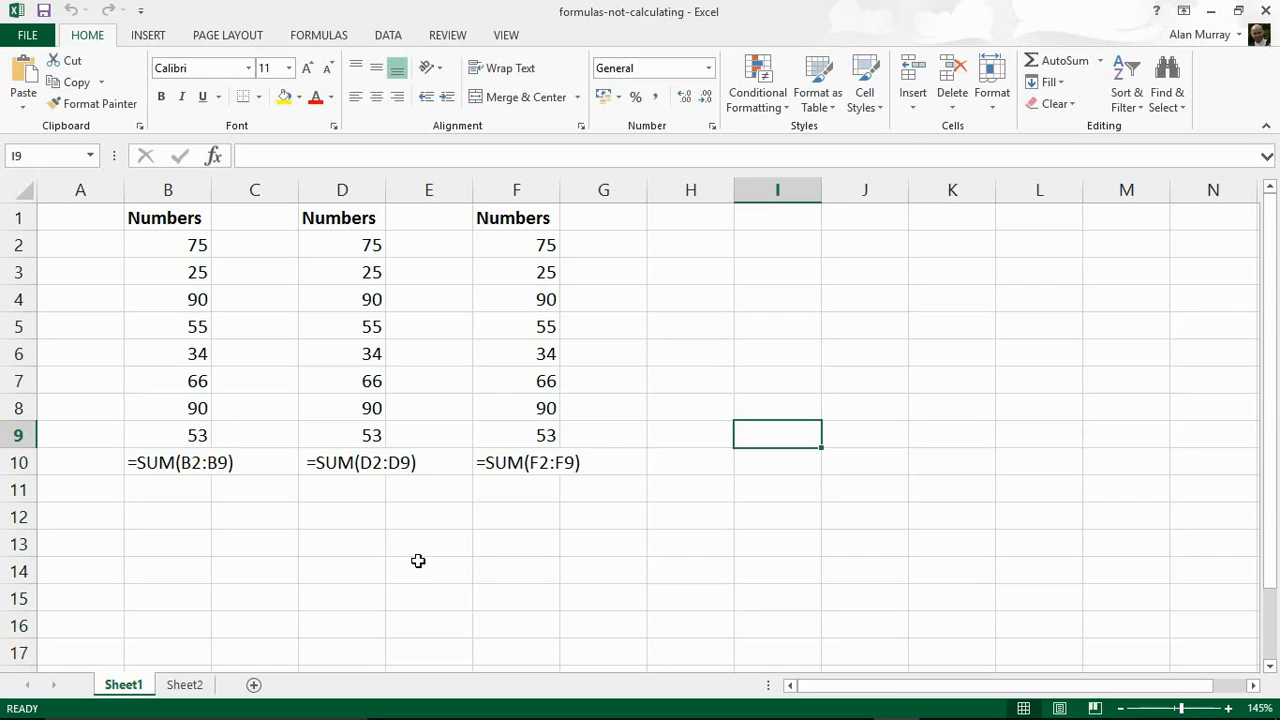
{"action": "mouse_move", "coordinate": [358, 136]}
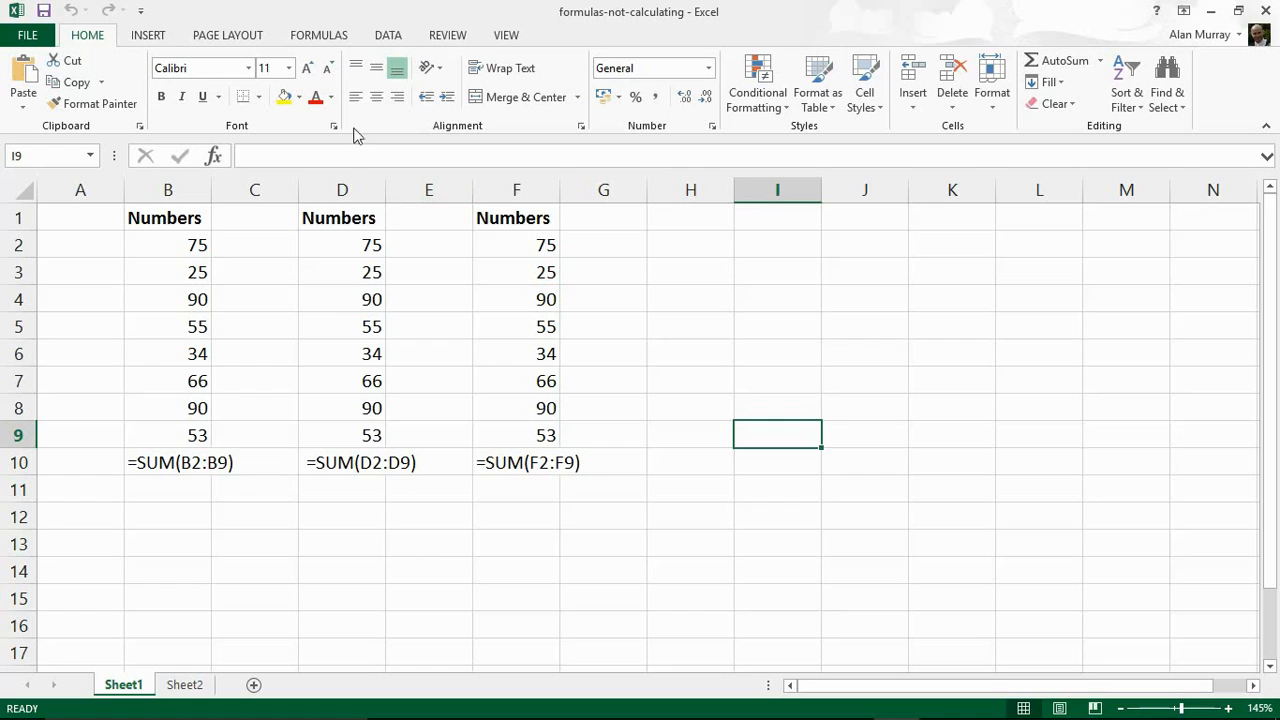
Check Calculation Options on the Formulas ribbon and confirm Automatic is selected
{"action": "left_click", "coordinate": [320, 34]}
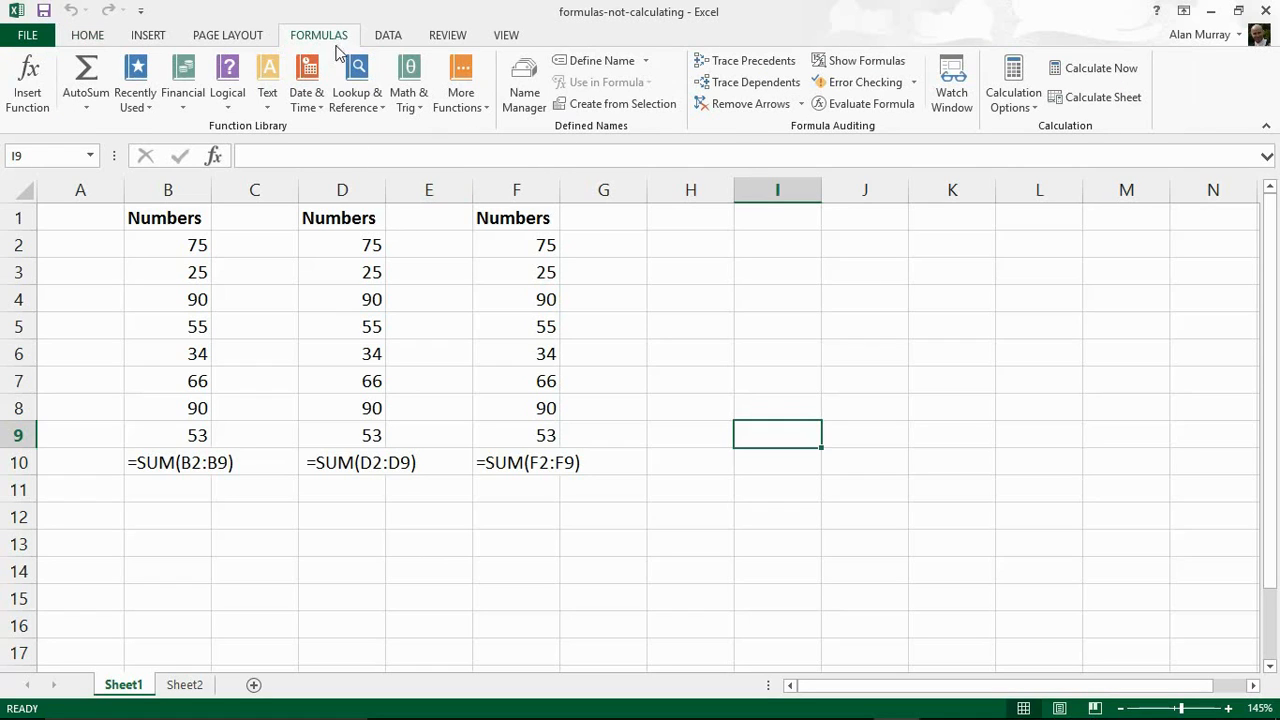
{"action": "mouse_move", "coordinate": [796, 224]}
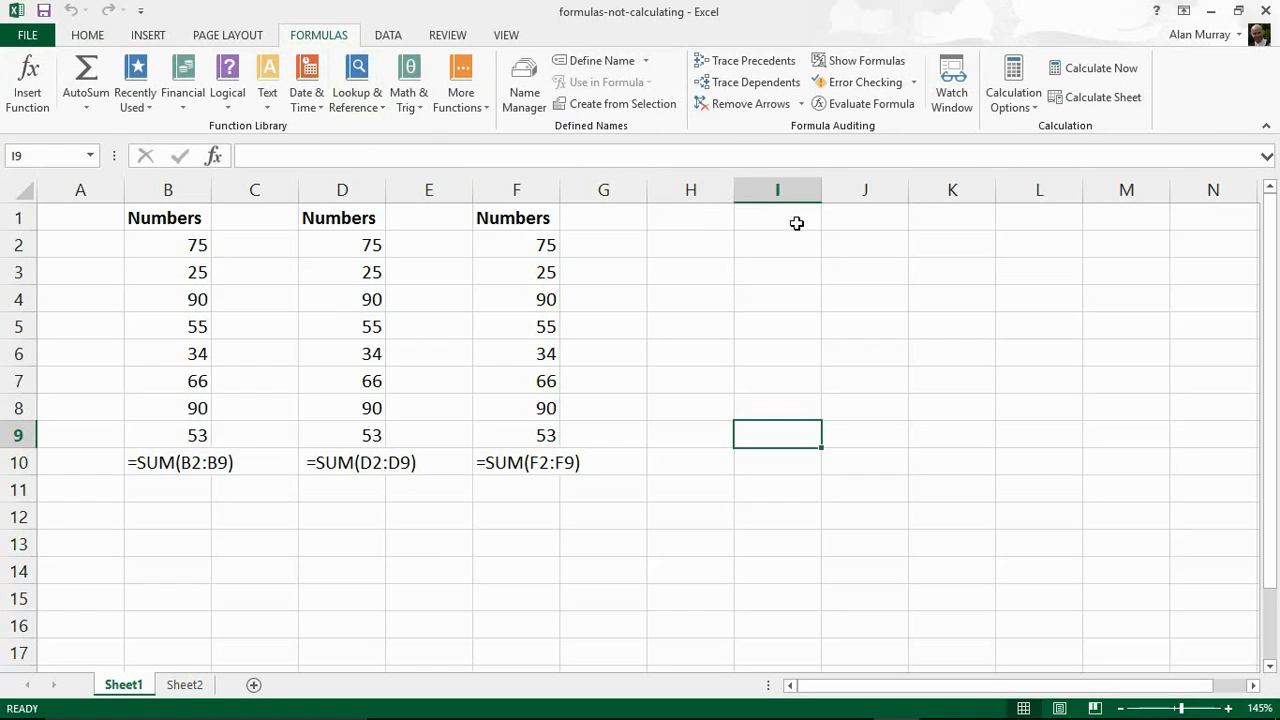
{"action": "left_click", "coordinate": [1012, 84]}
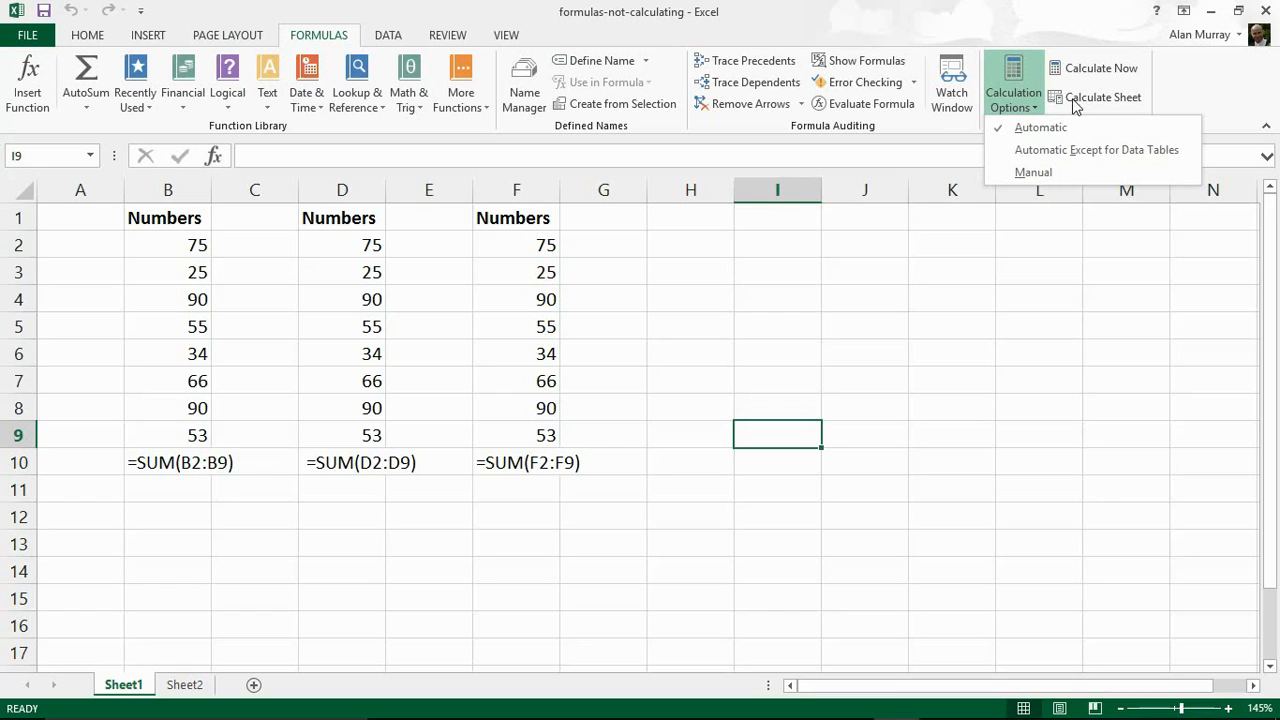
{"action": "mouse_move", "coordinate": [1040, 128]}
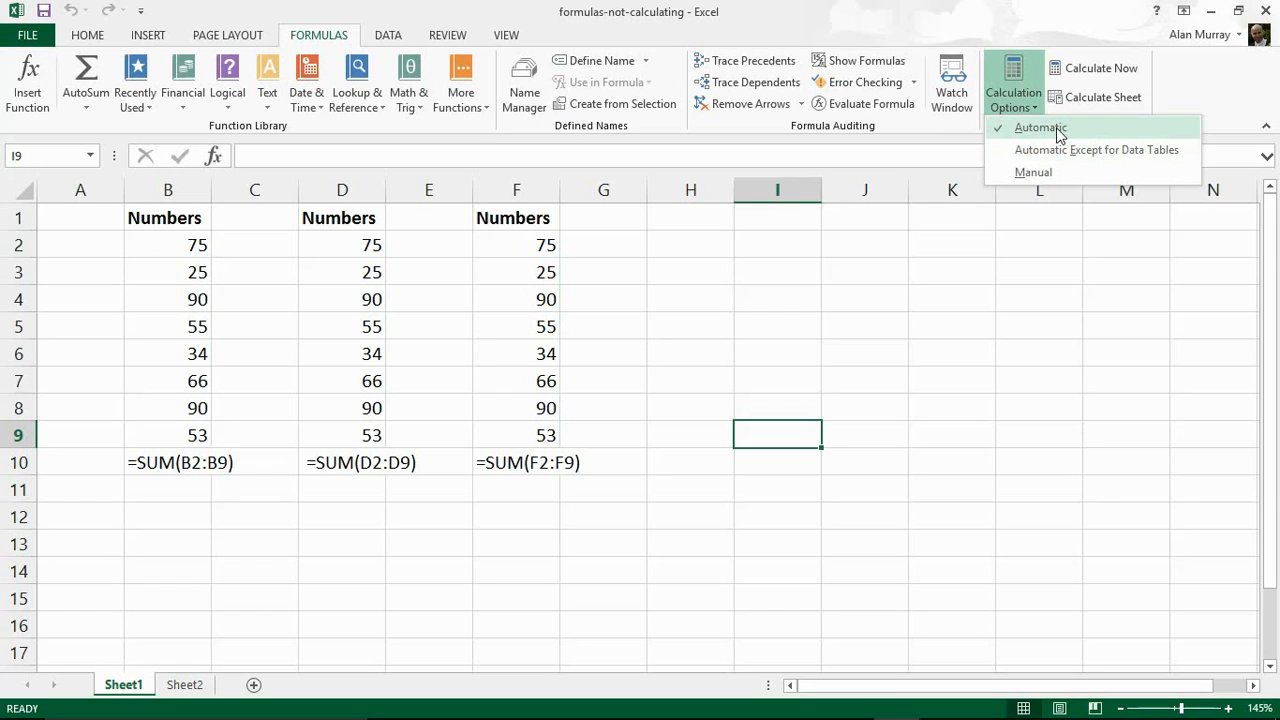
{"action": "mouse_move", "coordinate": [876, 224]}
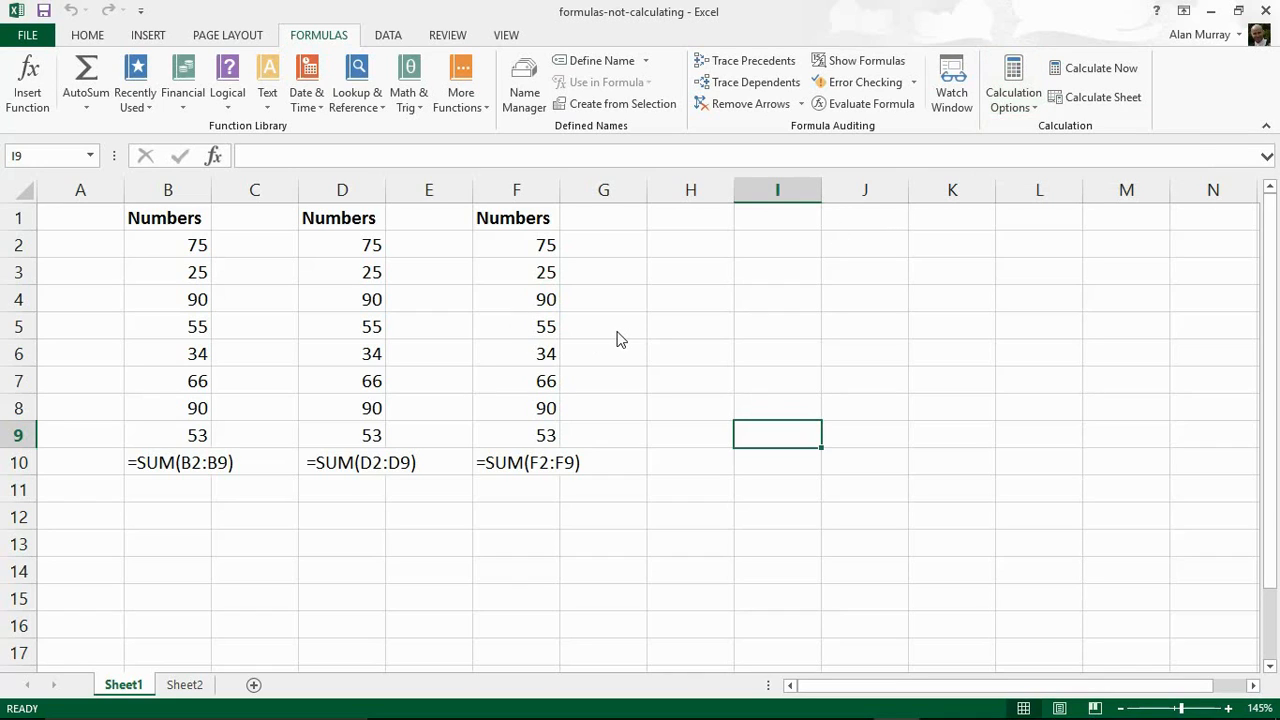
{"action": "mouse_move", "coordinate": [348, 270]}
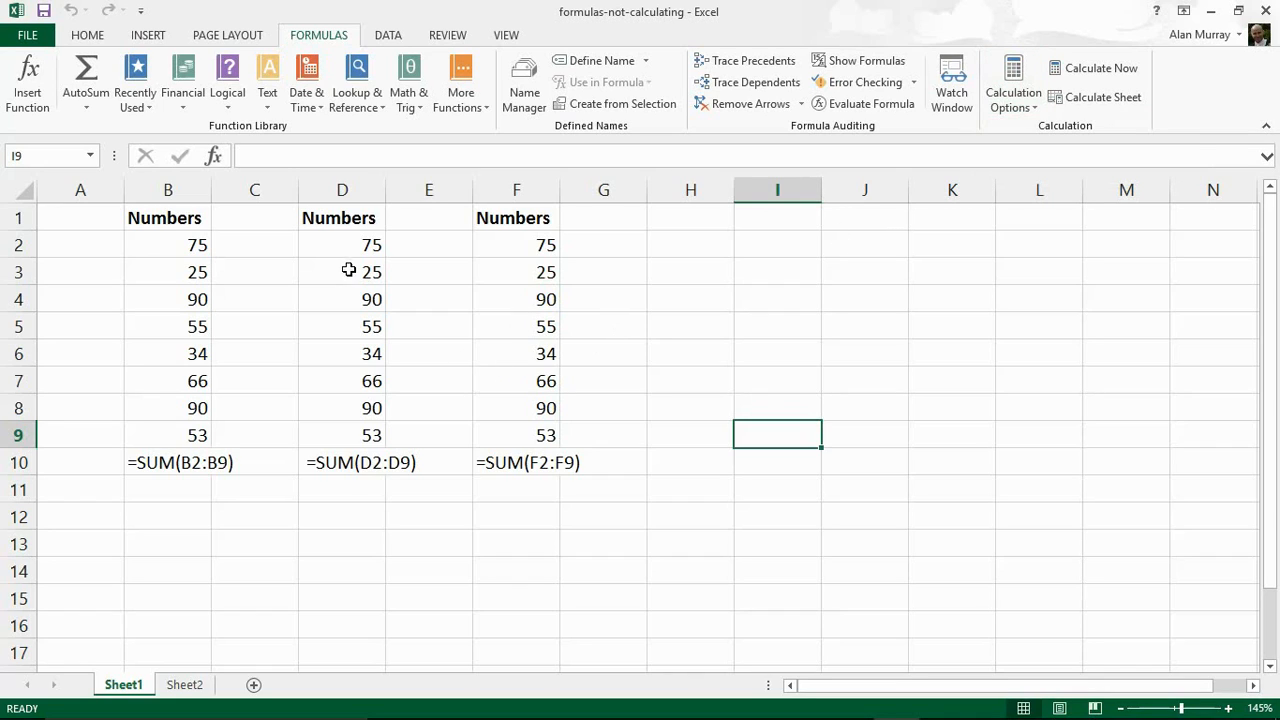
{"action": "mouse_move", "coordinate": [488, 380]}
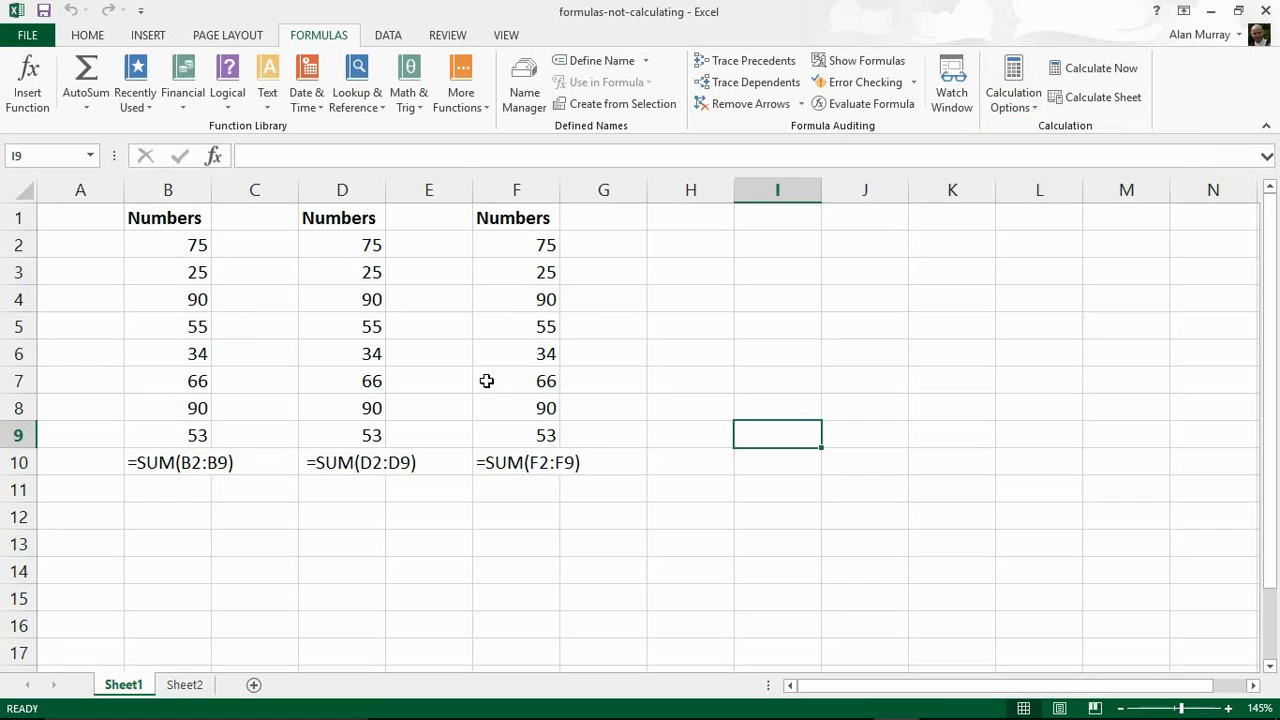
Select B10 and read its Number Format on the Home ribbon showing Text
{"action": "left_click", "coordinate": [168, 462]}
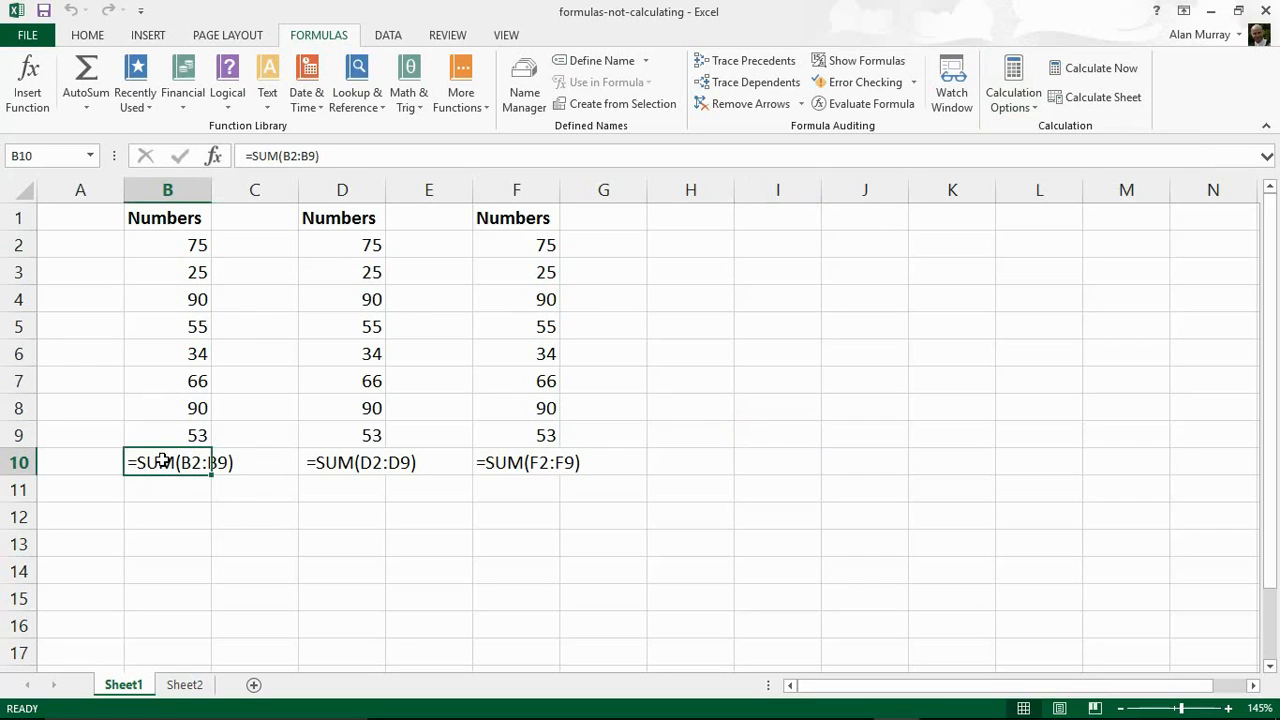
{"action": "mouse_move", "coordinate": [164, 464]}
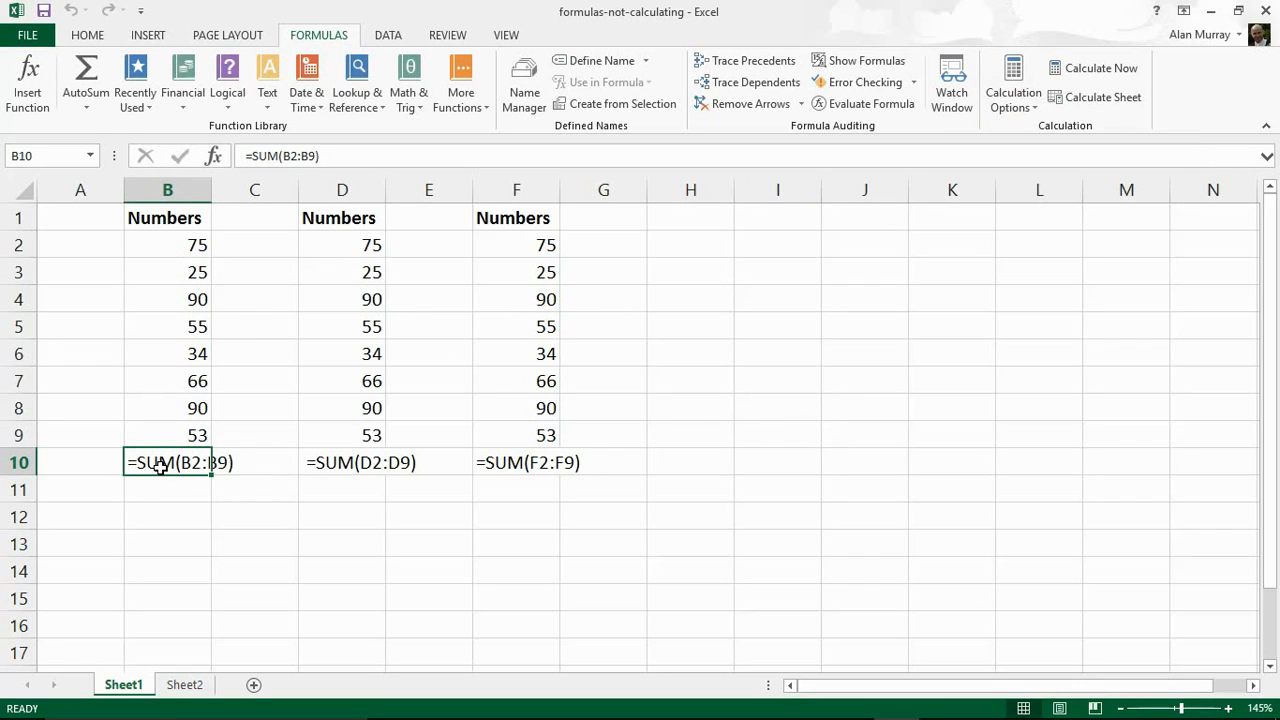
{"action": "mouse_move", "coordinate": [132, 212]}
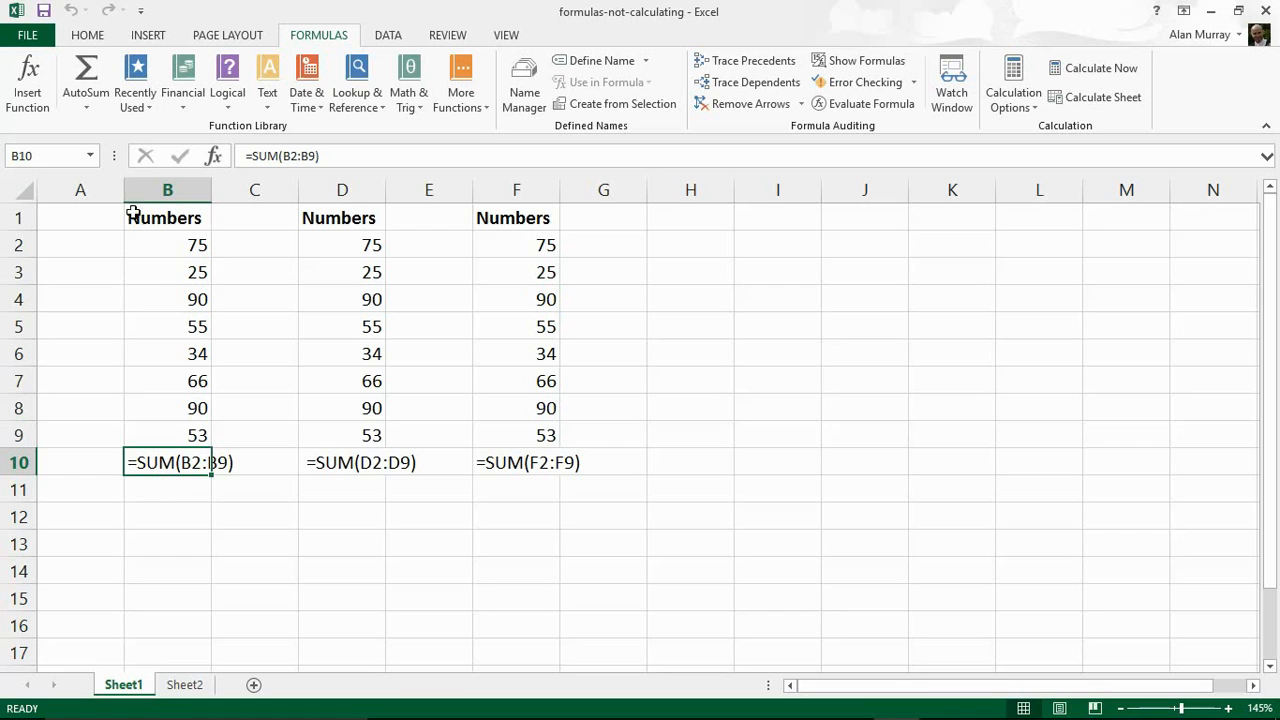
{"action": "left_click", "coordinate": [88, 34]}
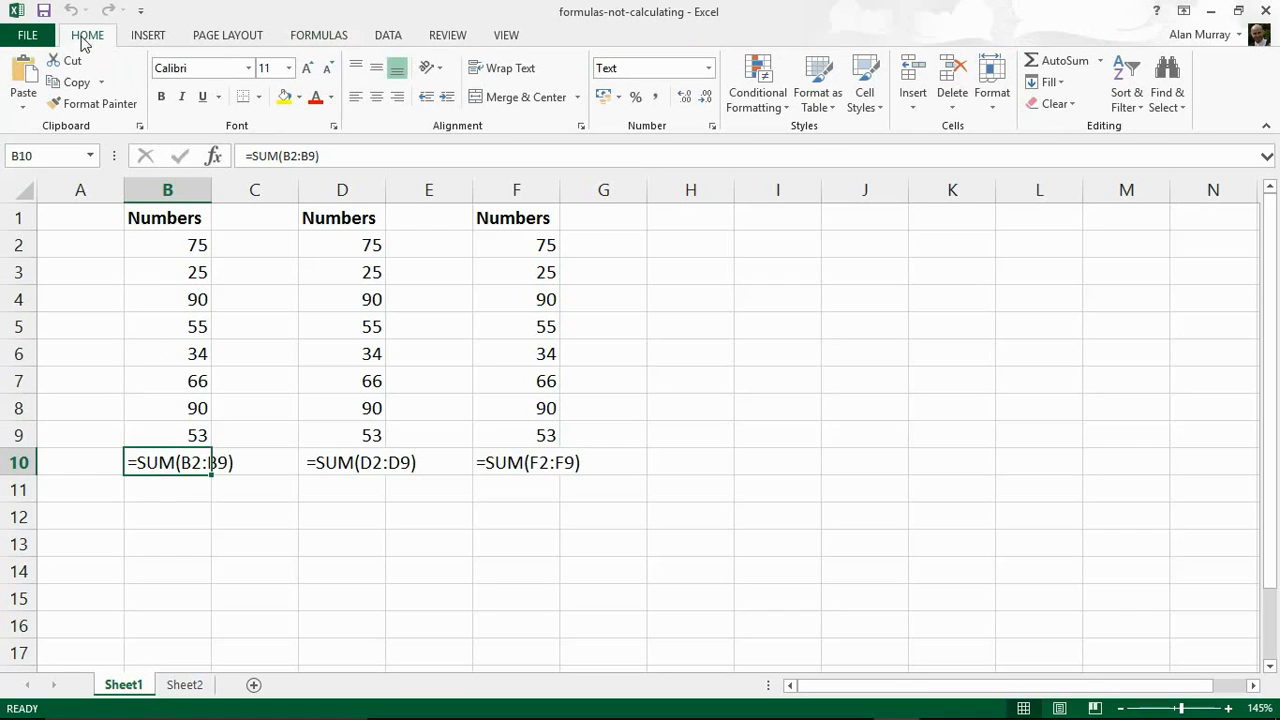
{"action": "mouse_move", "coordinate": [556, 248]}
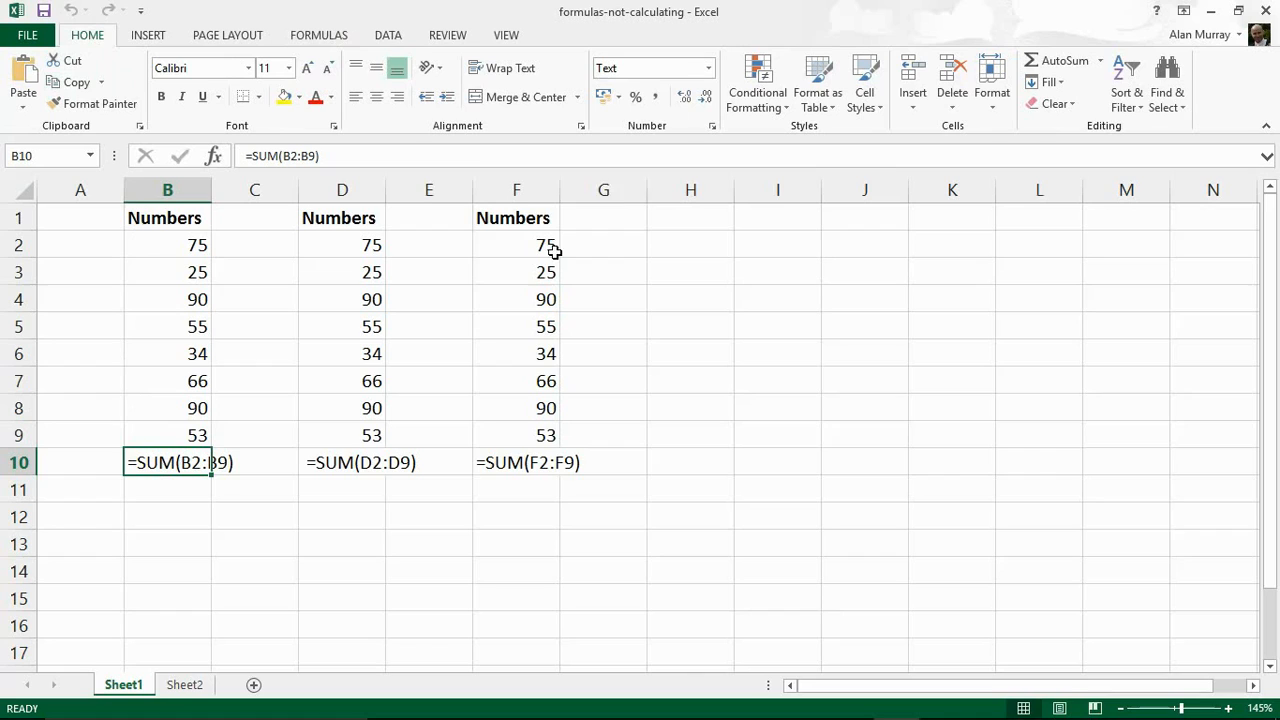
{"action": "mouse_move", "coordinate": [650, 68]}
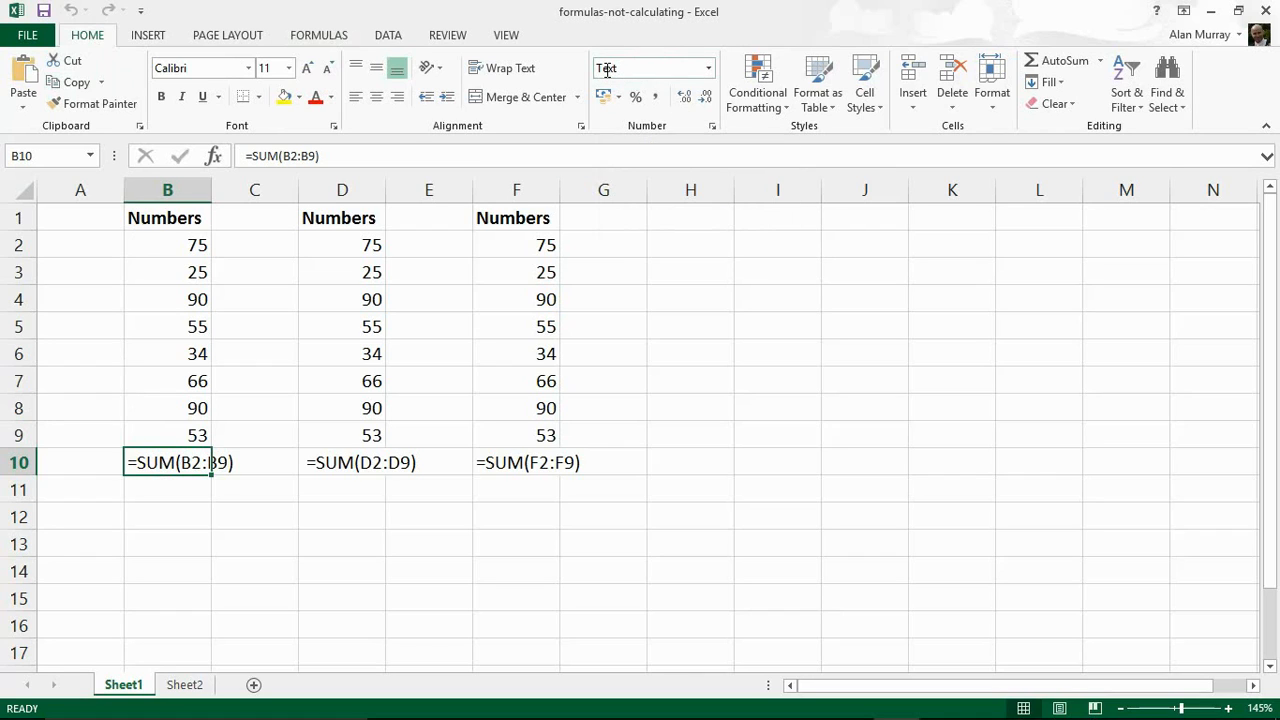
{"action": "mouse_move", "coordinate": [644, 244]}
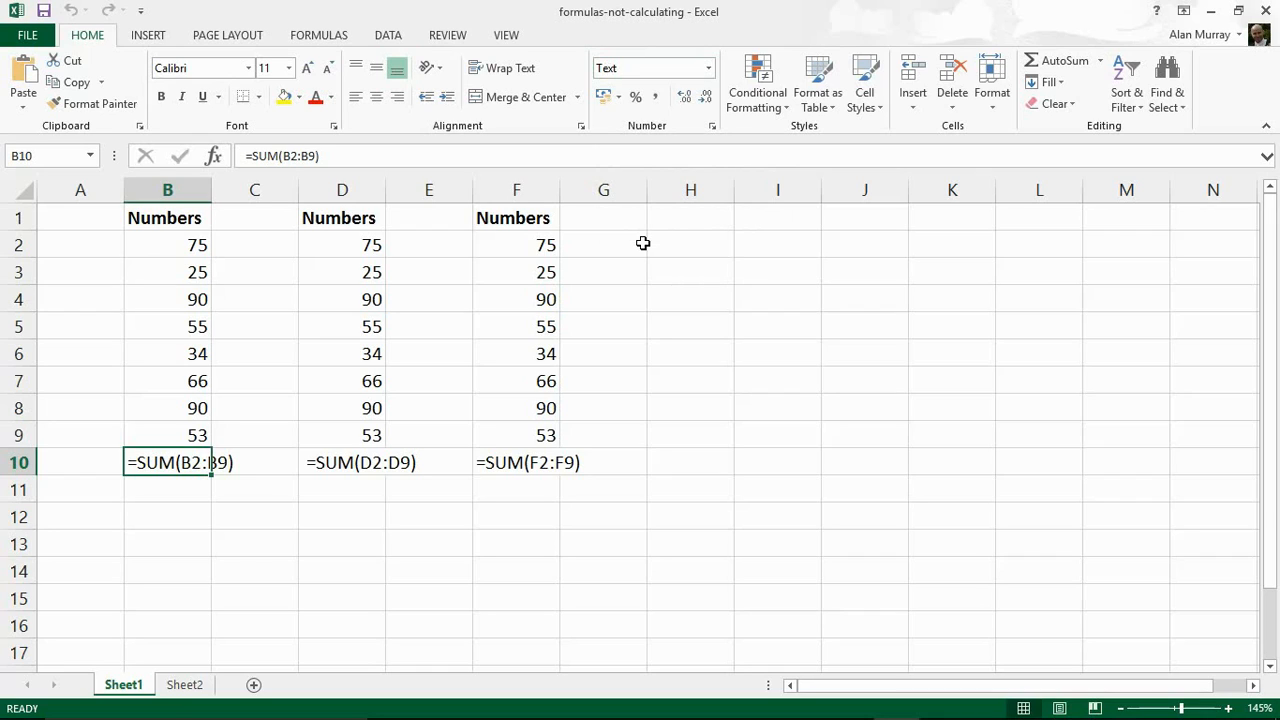
{"action": "mouse_move", "coordinate": [536, 272]}
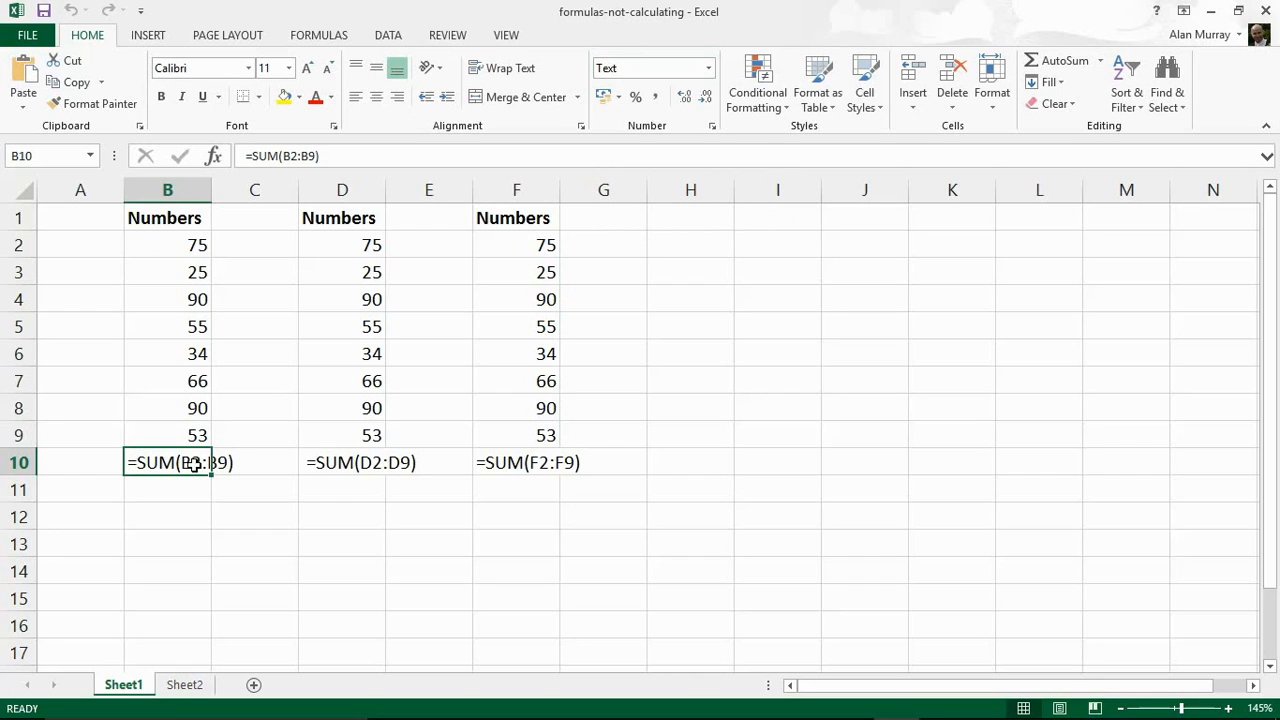
{"action": "mouse_move", "coordinate": [688, 238]}
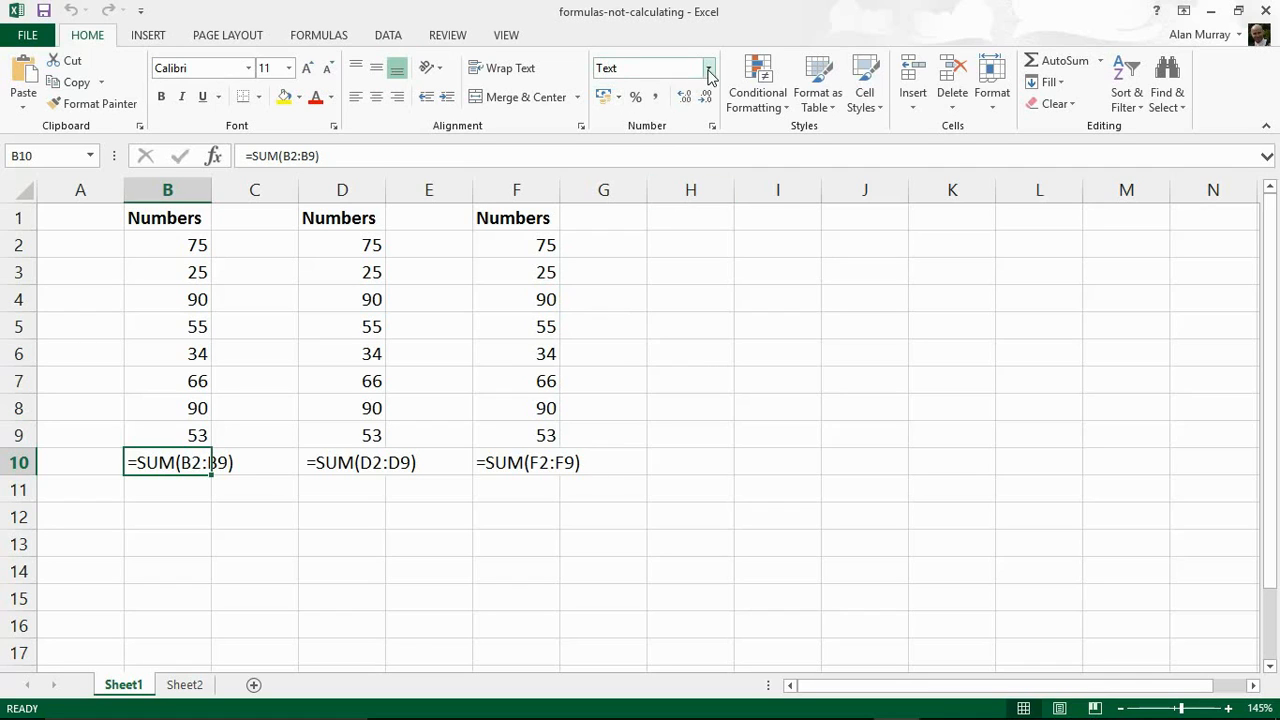
Change B10 to General format and re-enter the formula so it shows 488
{"action": "left_click", "coordinate": [704, 68]}
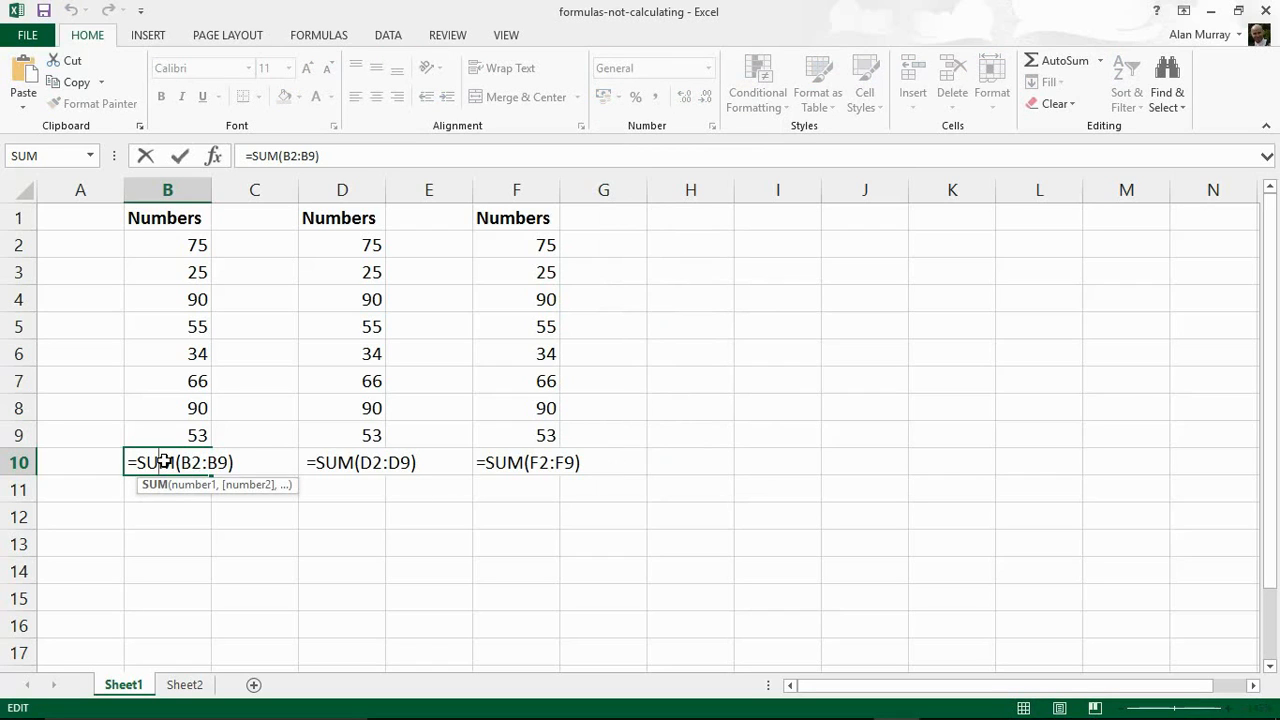
{"action": "mouse_move", "coordinate": [202, 516]}
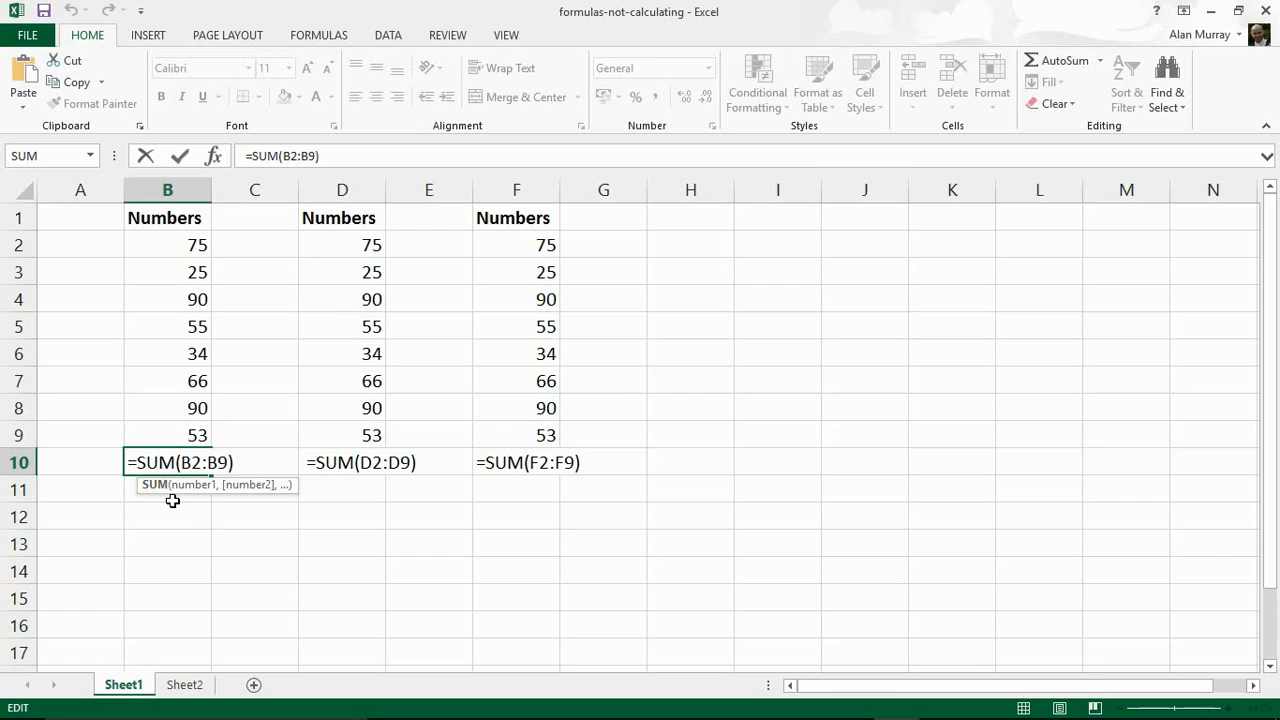
{"action": "key", "text": "Return"}
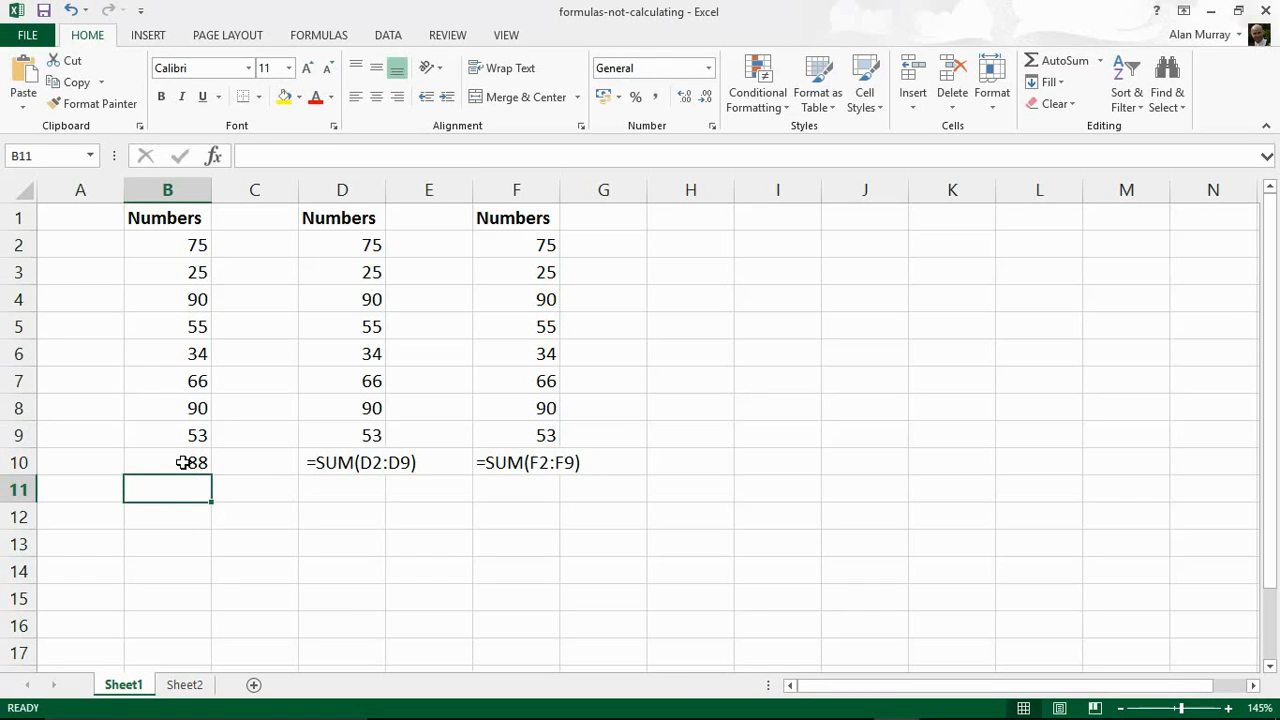
{"action": "left_click", "coordinate": [708, 68]}
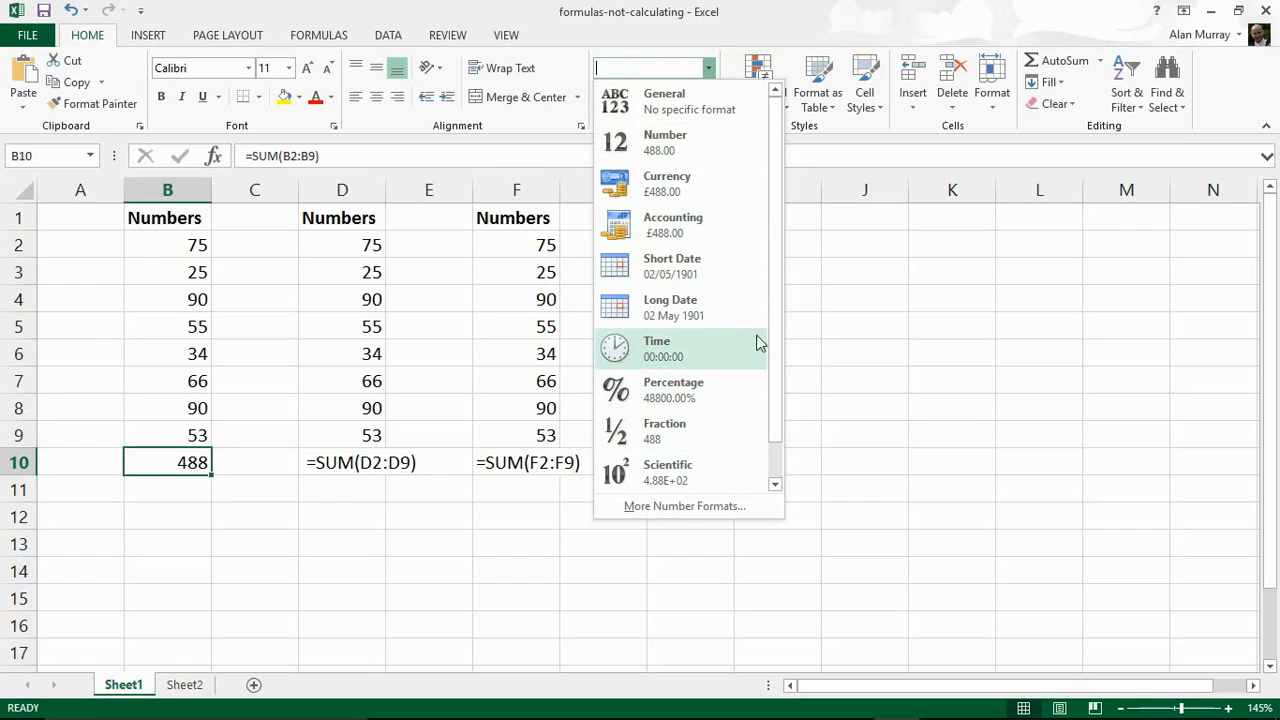
{"action": "left_click", "coordinate": [650, 68]}
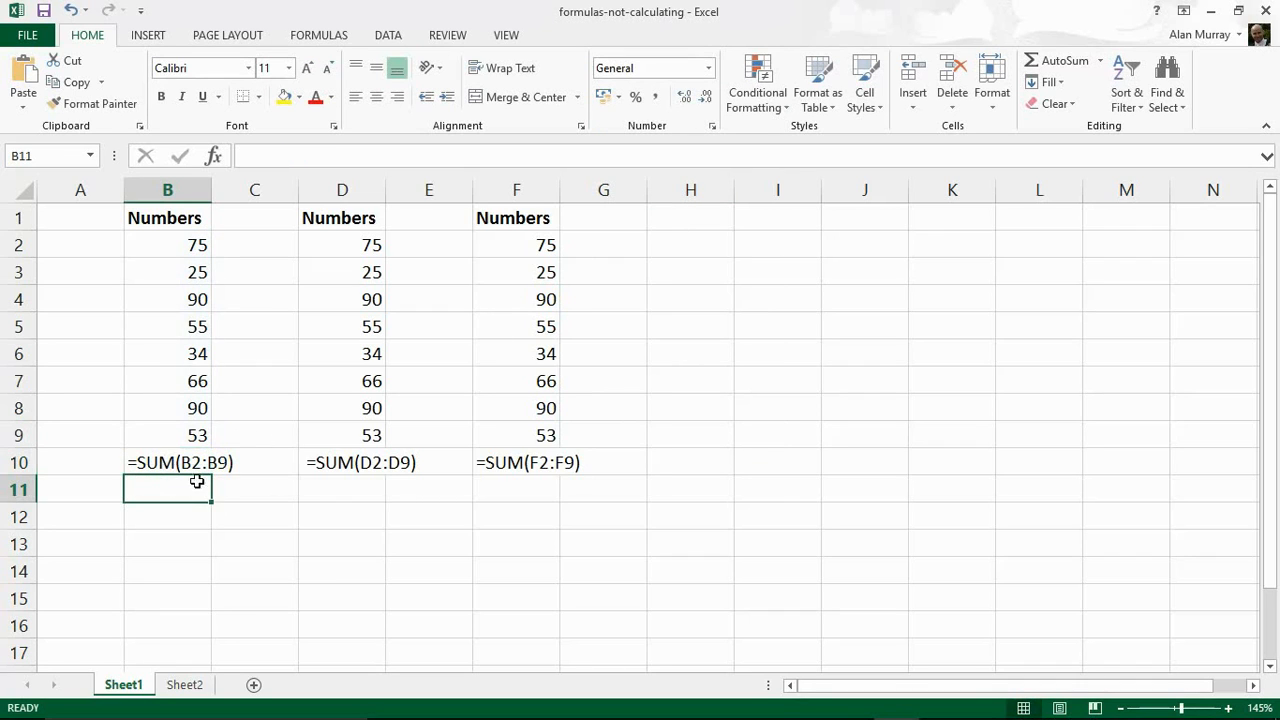
{"action": "left_click", "coordinate": [168, 462]}
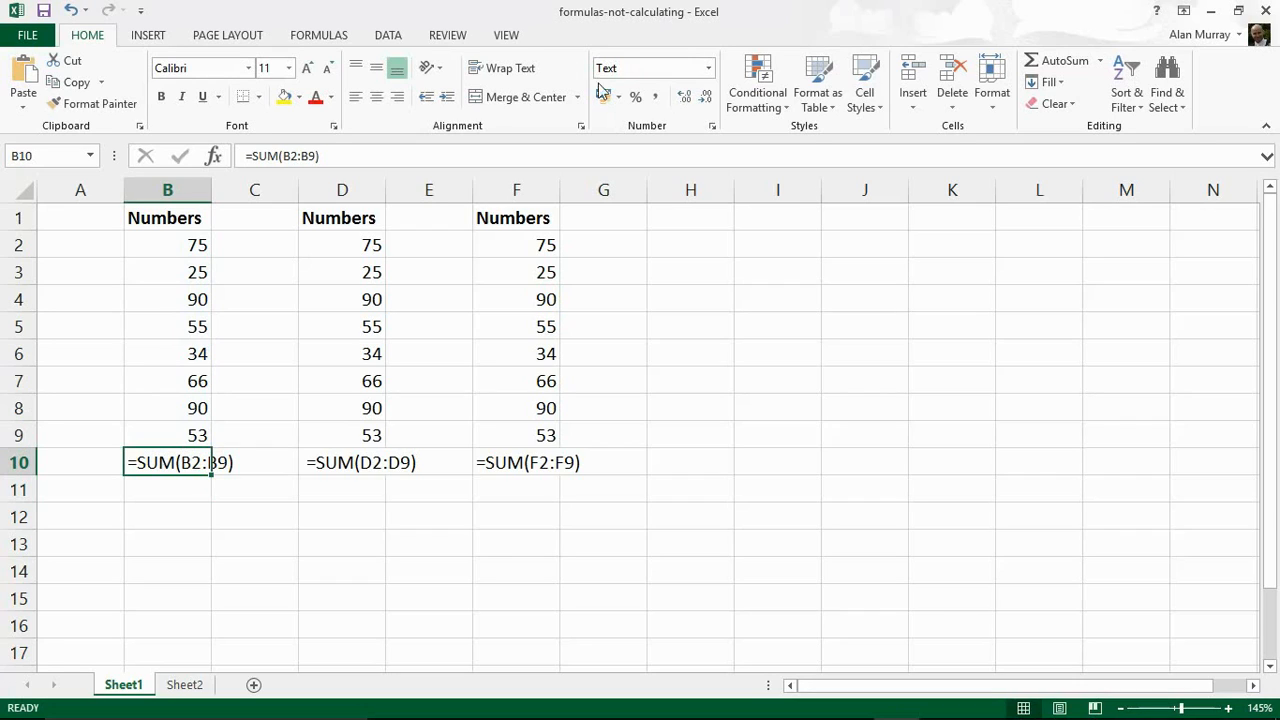
{"action": "mouse_move", "coordinate": [632, 334]}
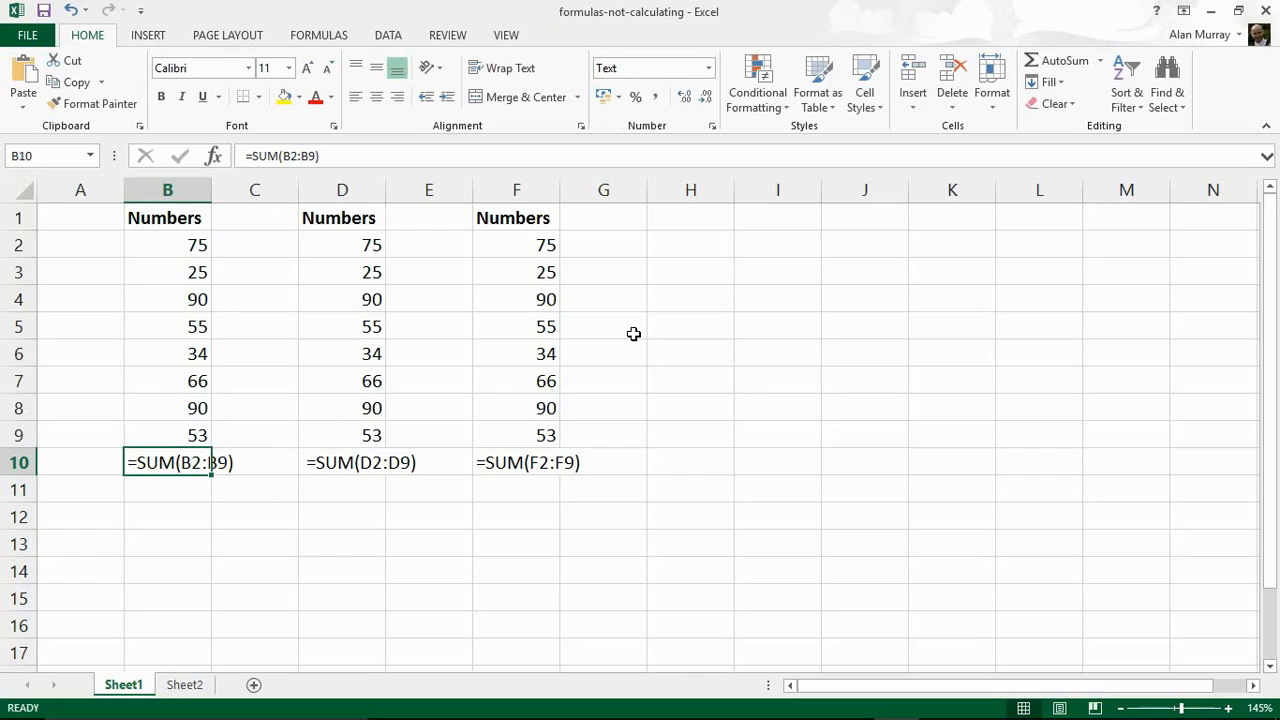
{"action": "mouse_move", "coordinate": [588, 462]}
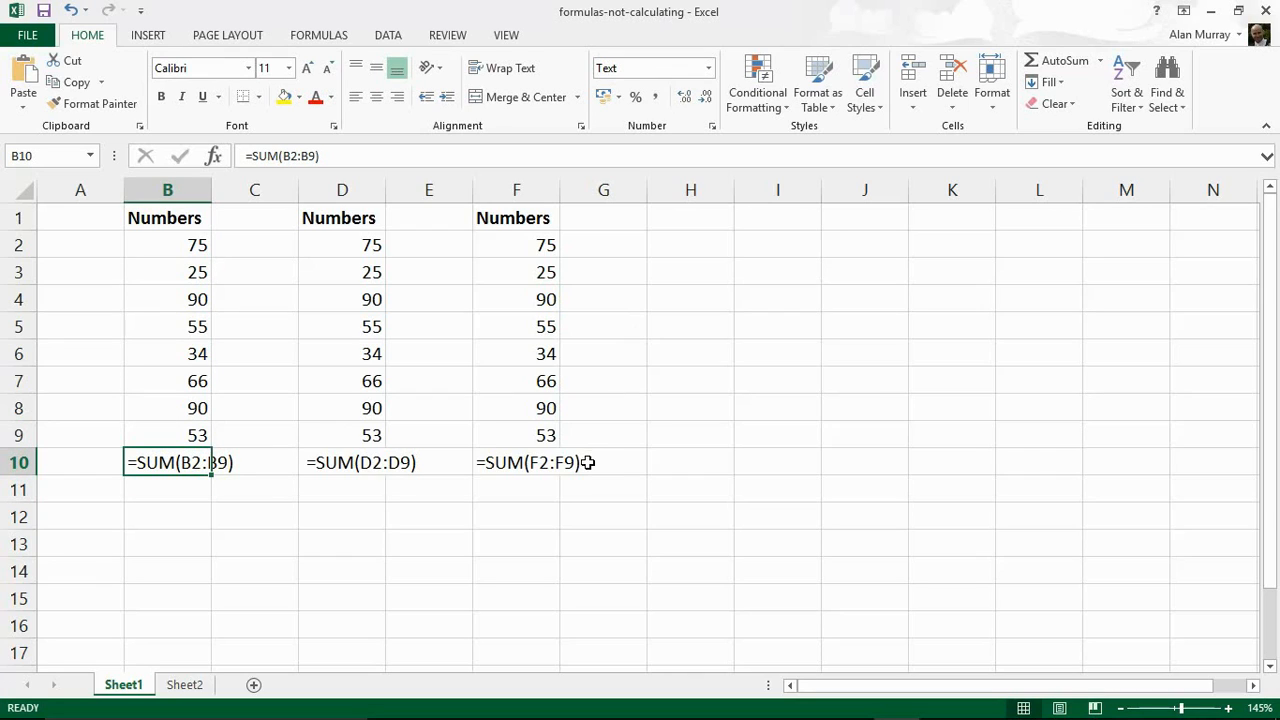
{"action": "mouse_move", "coordinate": [236, 516]}
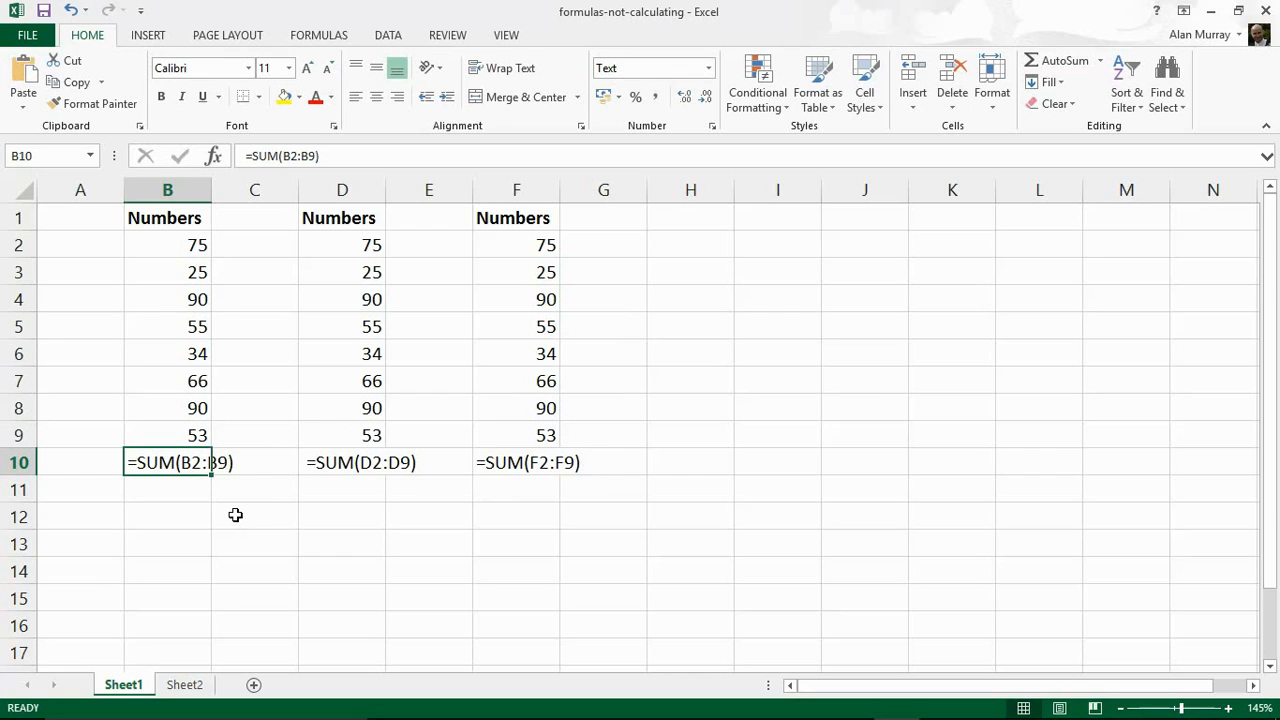
{"action": "mouse_move", "coordinate": [188, 514]}
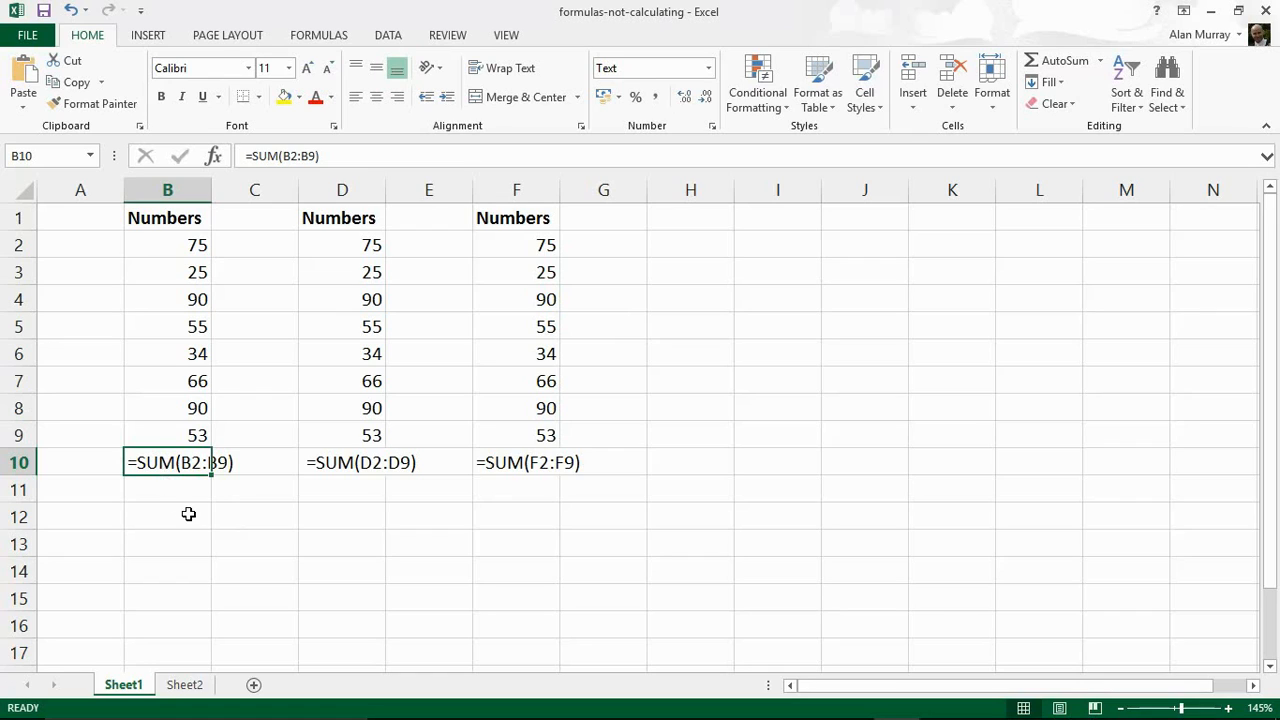
{"action": "left_click", "coordinate": [168, 516]}
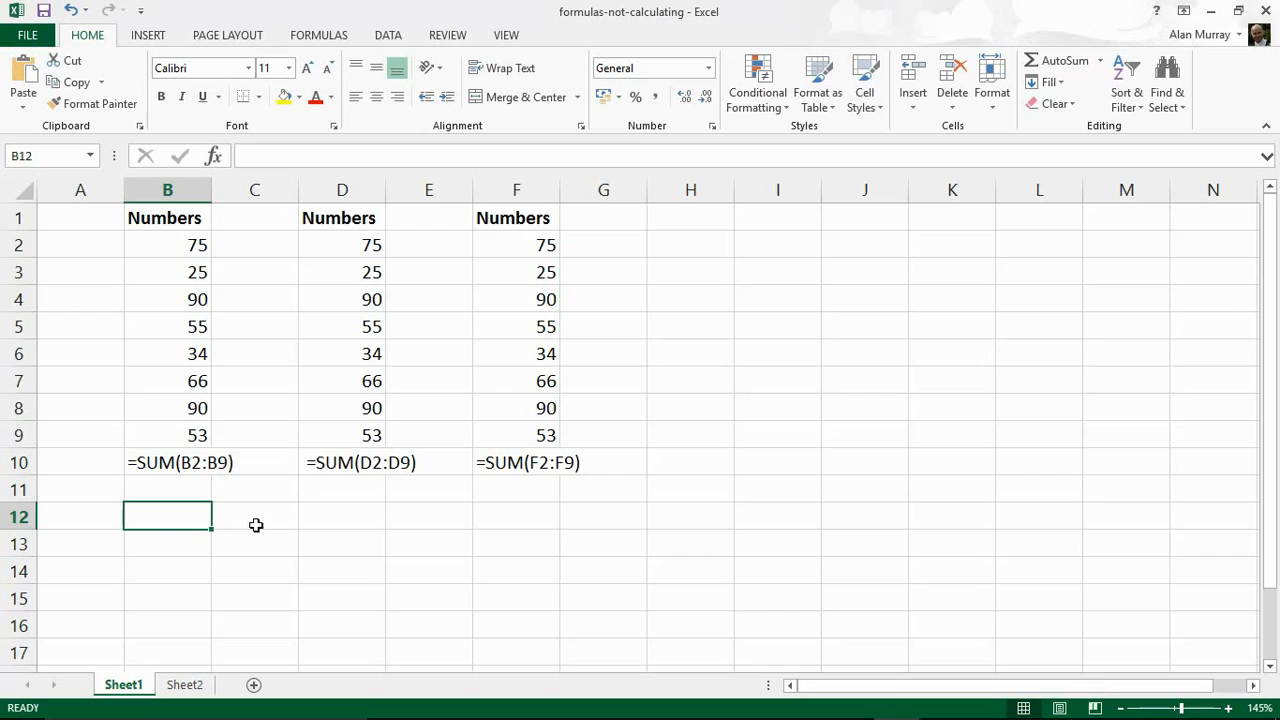
{"action": "mouse_move", "coordinate": [380, 576]}
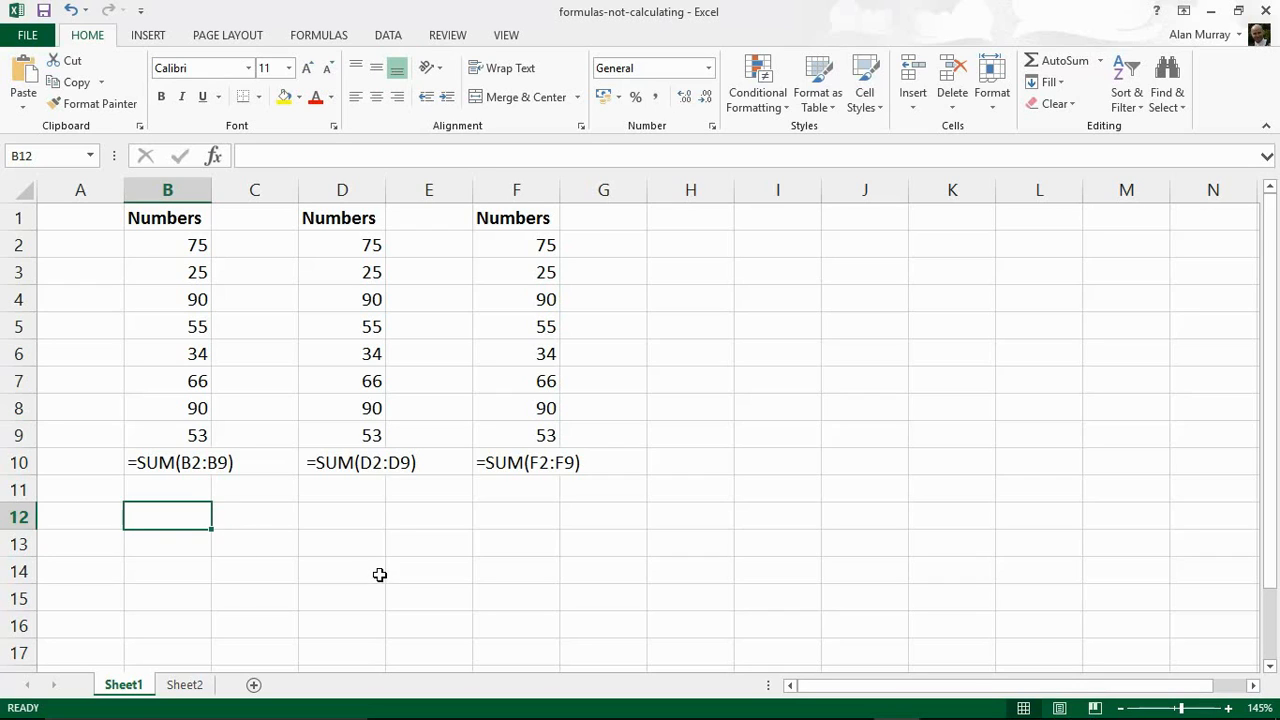
{"action": "left_click", "coordinate": [342, 462]}
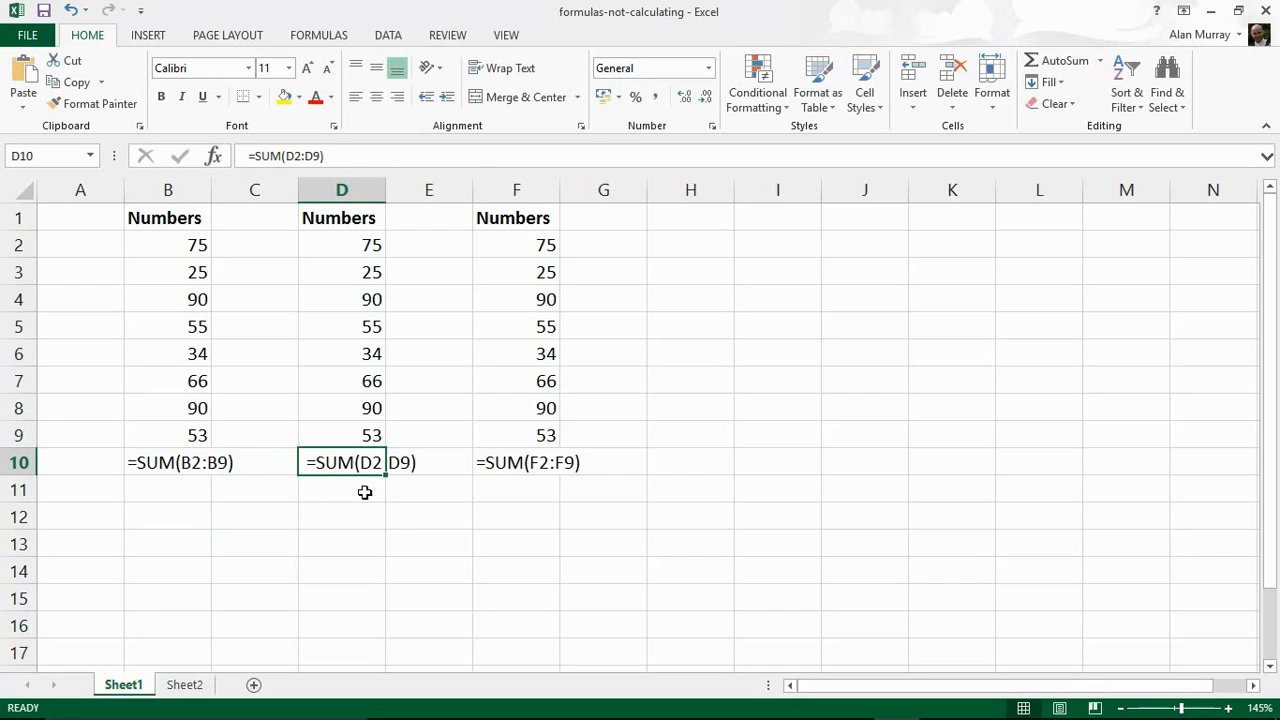
{"action": "mouse_move", "coordinate": [356, 350]}
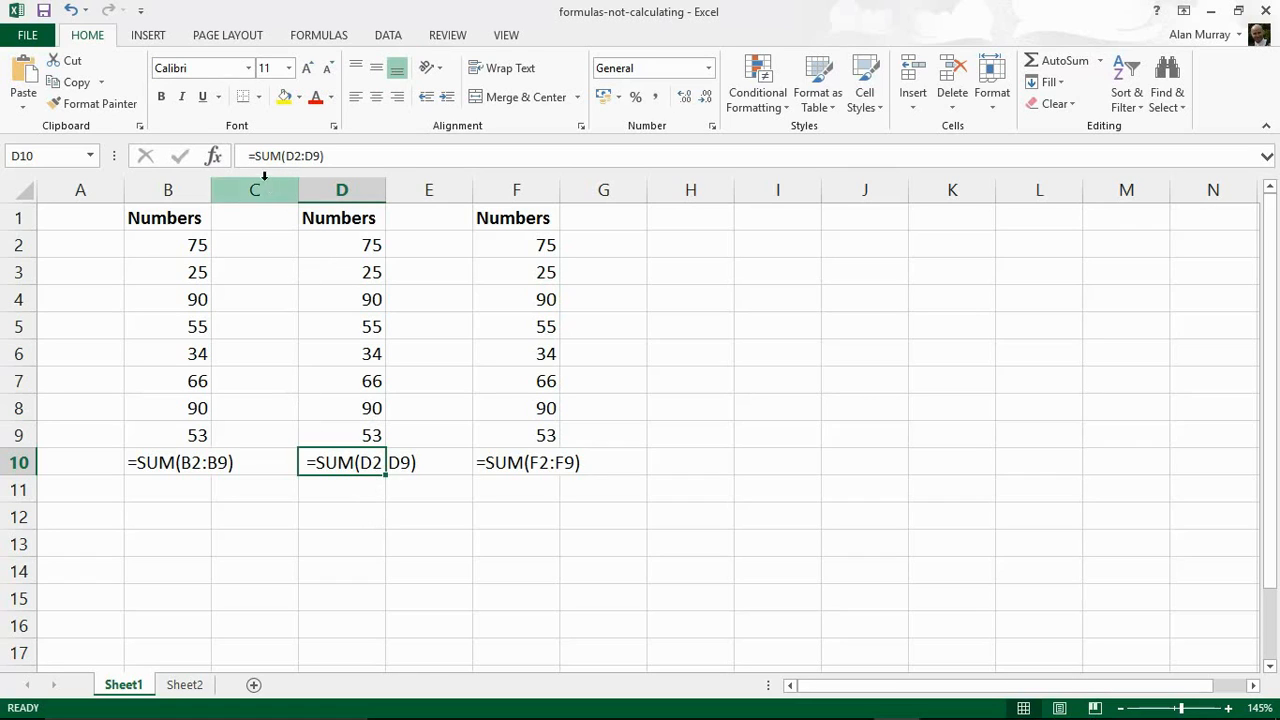
{"action": "mouse_move", "coordinate": [256, 160]}
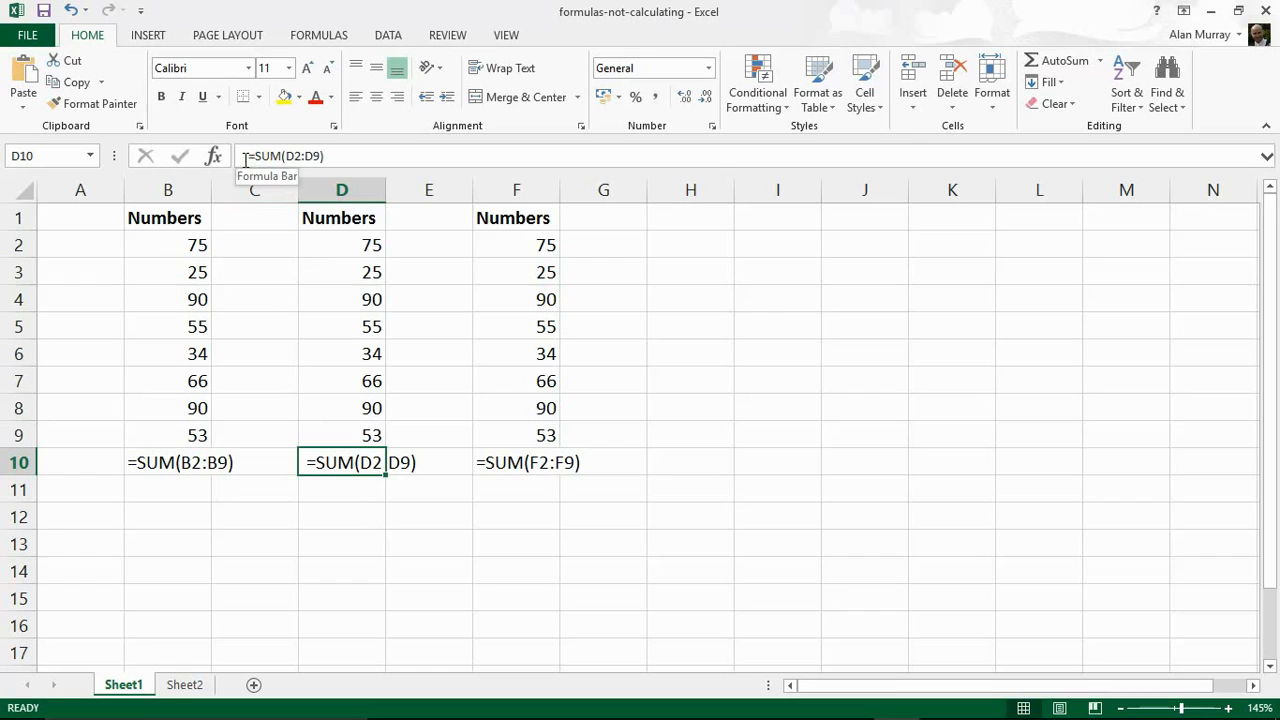
{"action": "mouse_move", "coordinate": [304, 436]}
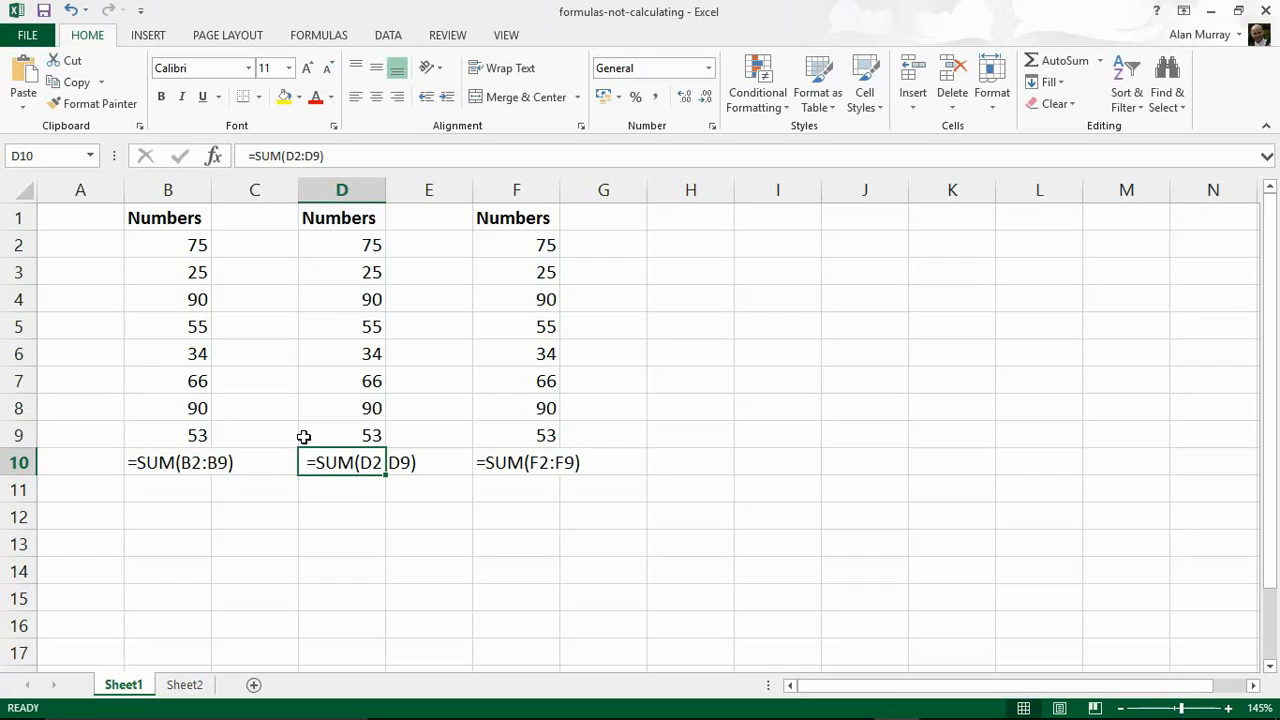
{"action": "mouse_move", "coordinate": [342, 532]}
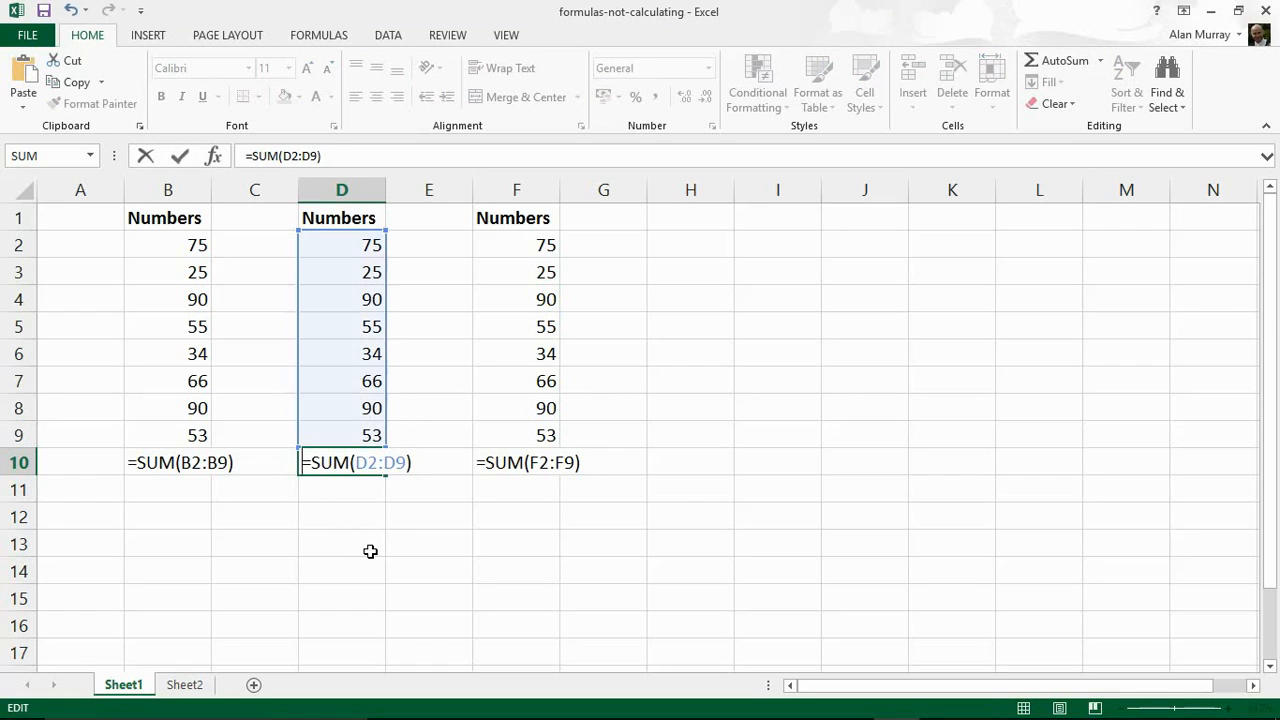
{"action": "key", "text": "Return"}
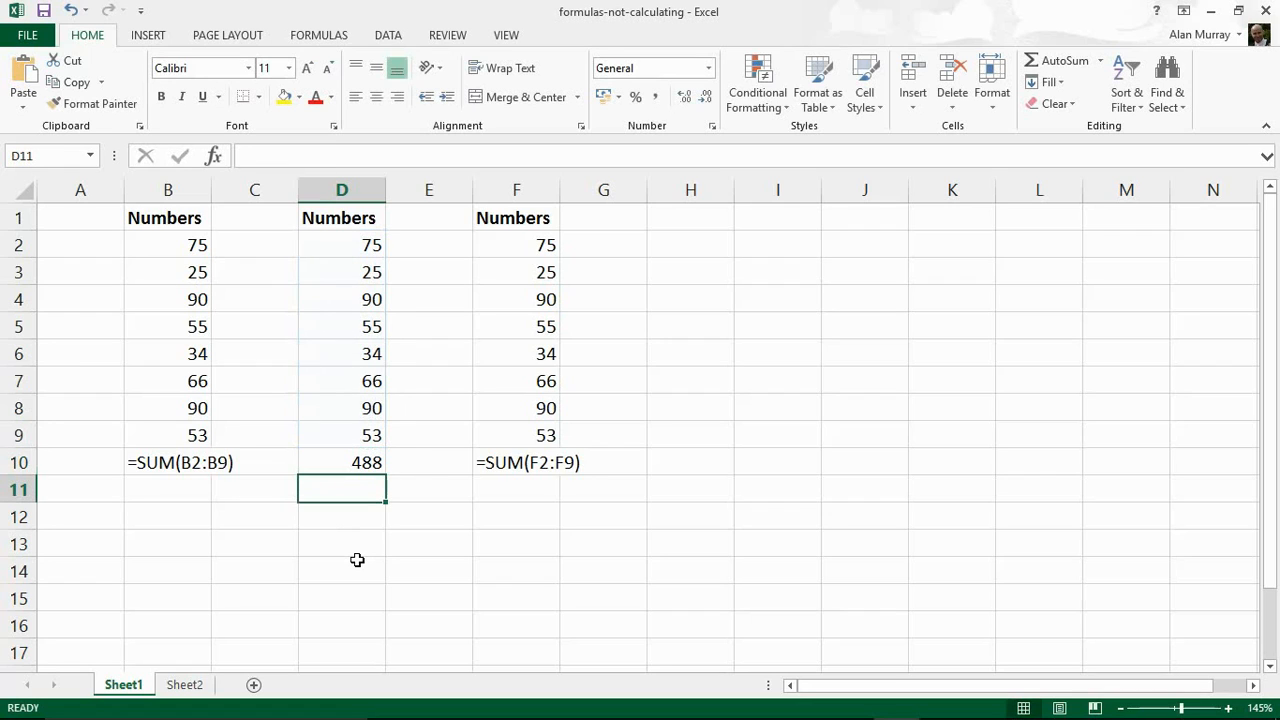
{"action": "left_click", "coordinate": [342, 462]}
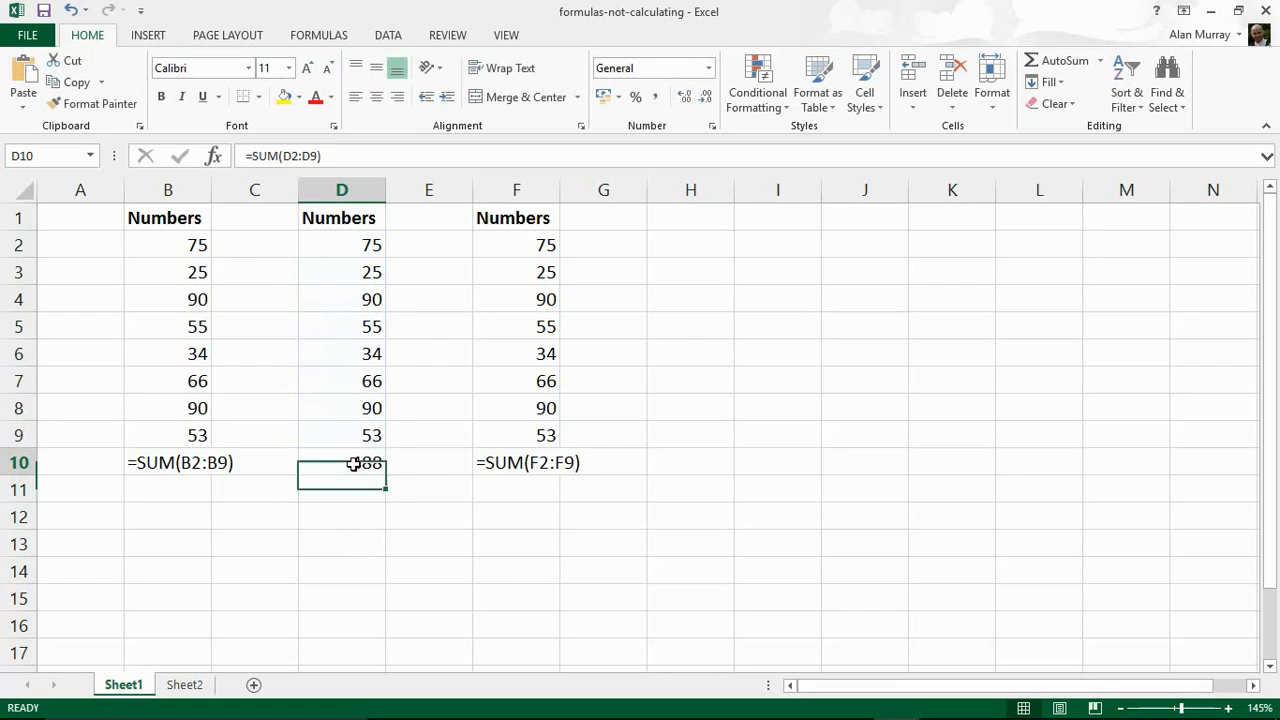
{"action": "double_click", "coordinate": [342, 462]}
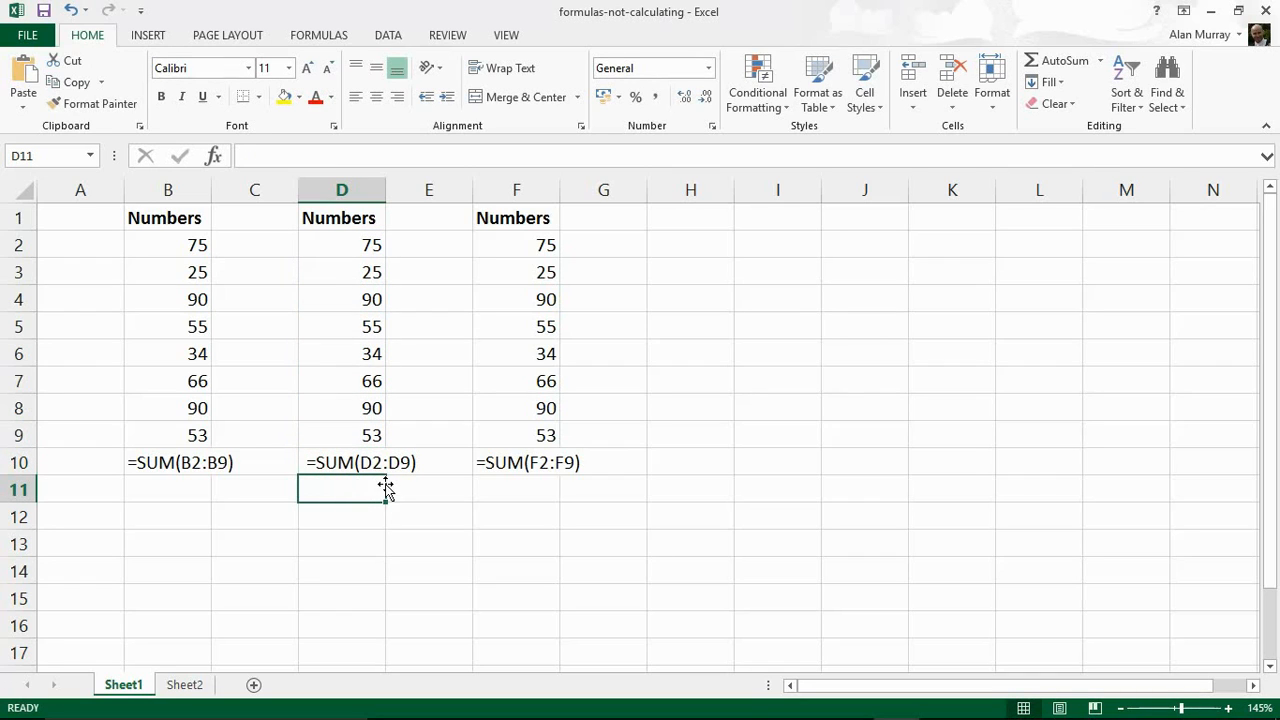
{"action": "left_click", "coordinate": [342, 462]}
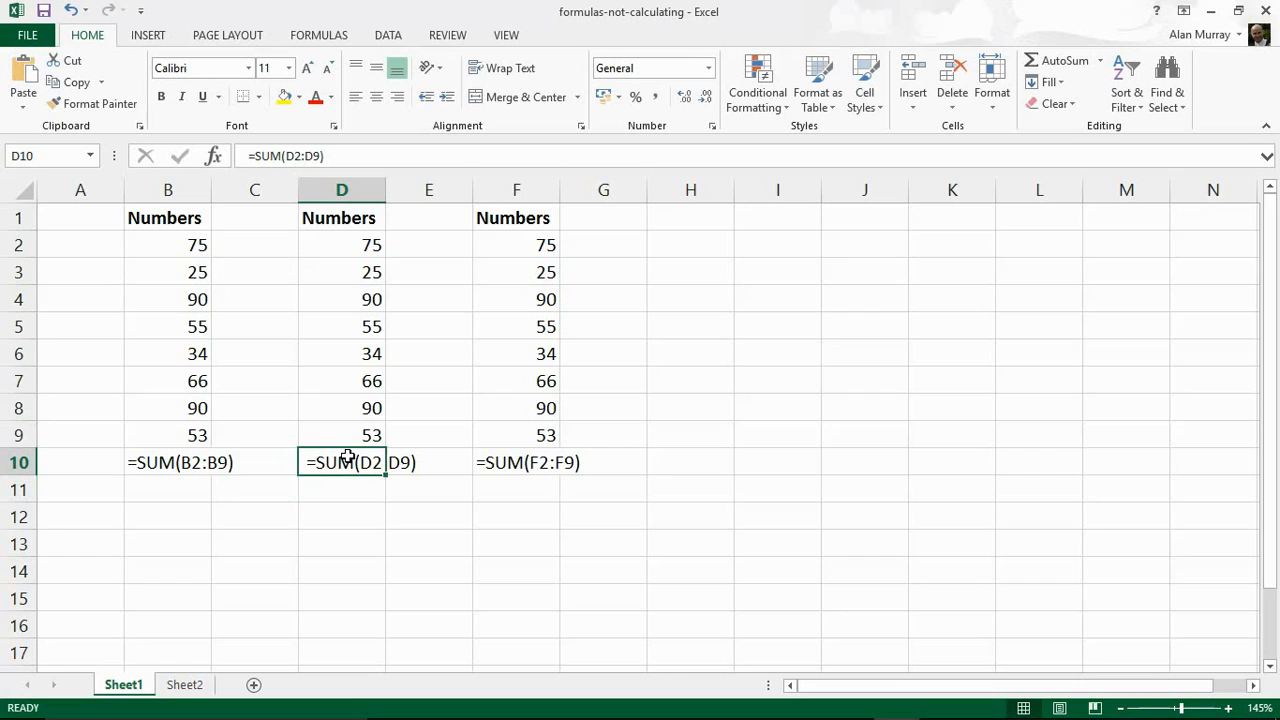
{"action": "mouse_move", "coordinate": [460, 488]}
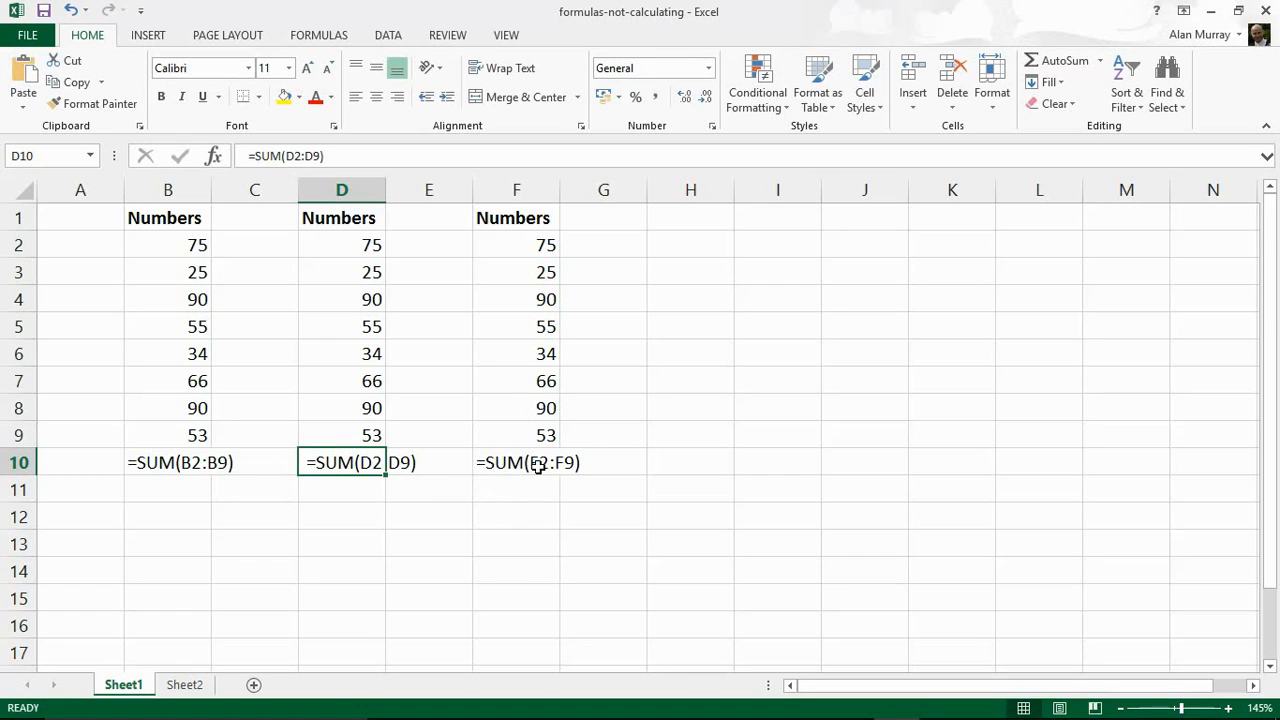
{"action": "mouse_move", "coordinate": [478, 468]}
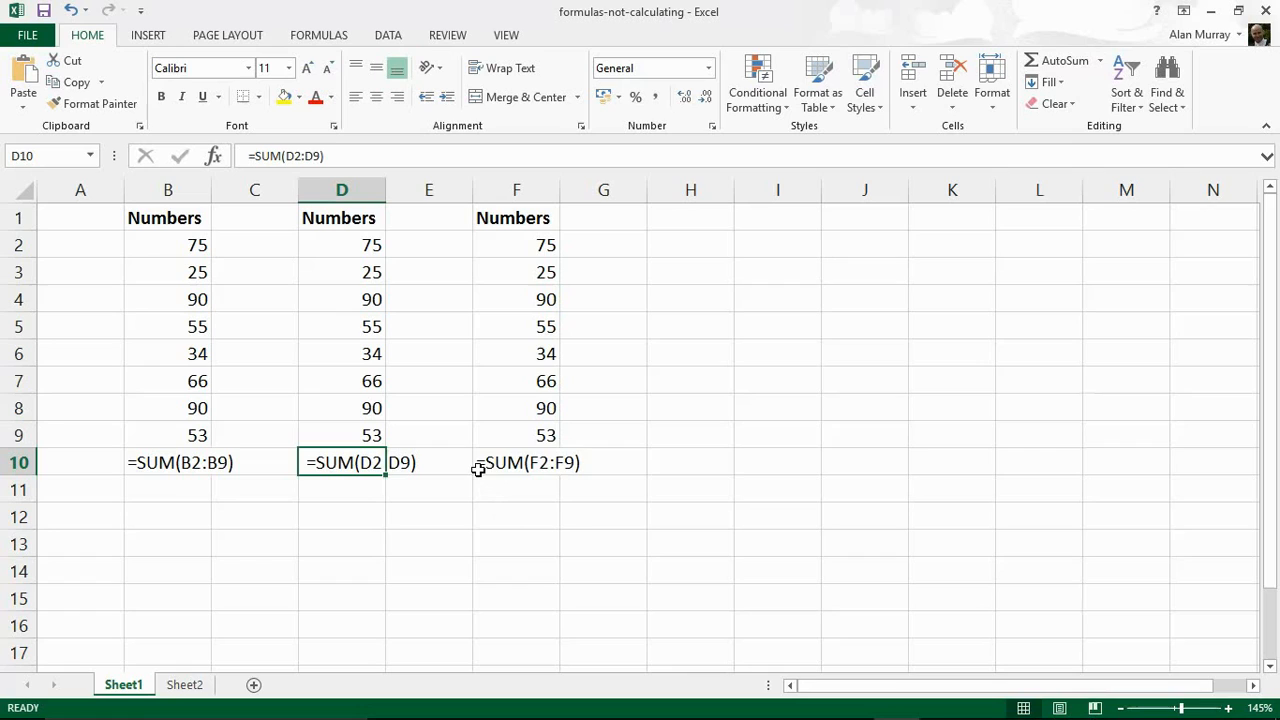
{"action": "mouse_move", "coordinate": [556, 516]}
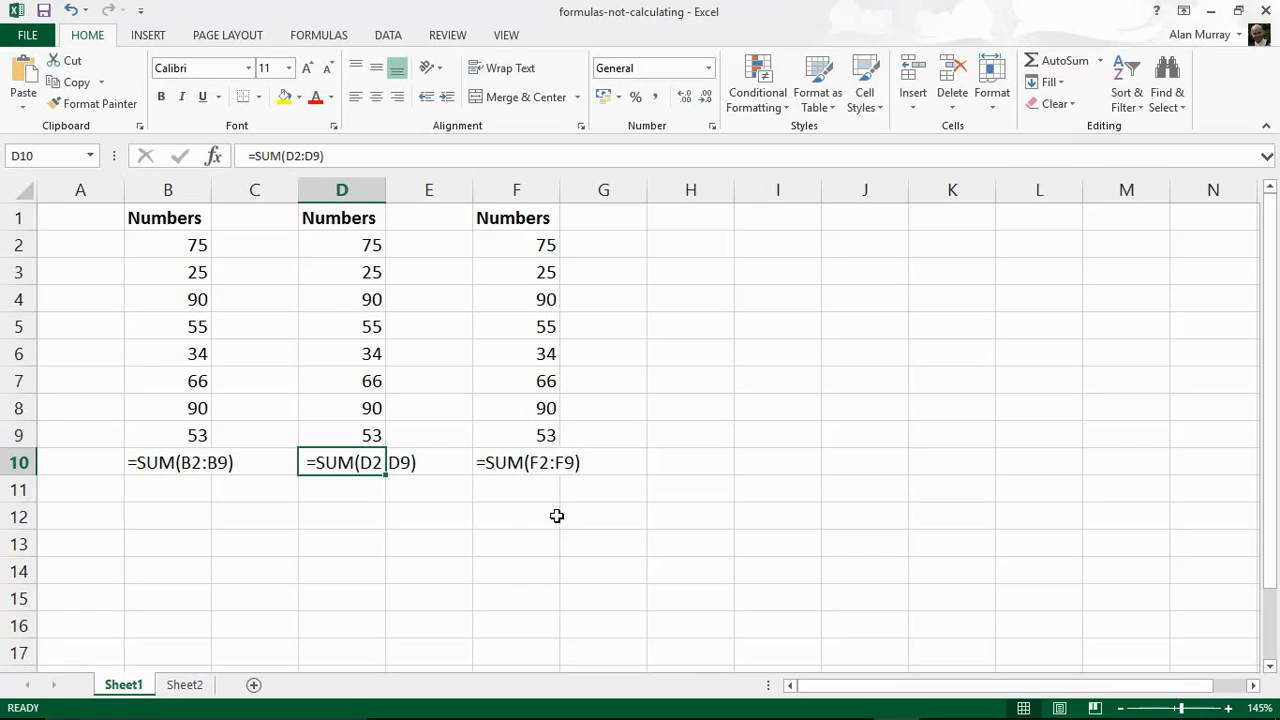
{"action": "left_click", "coordinate": [516, 462]}
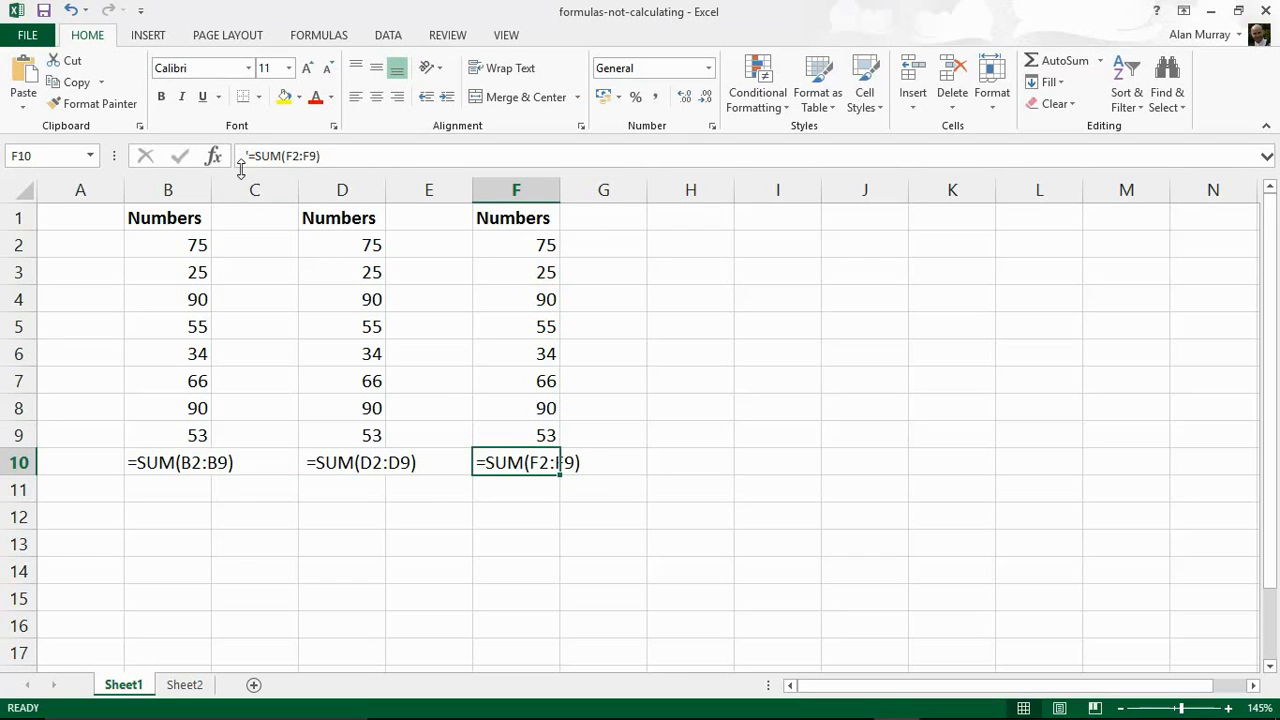
{"action": "mouse_move", "coordinate": [252, 168]}
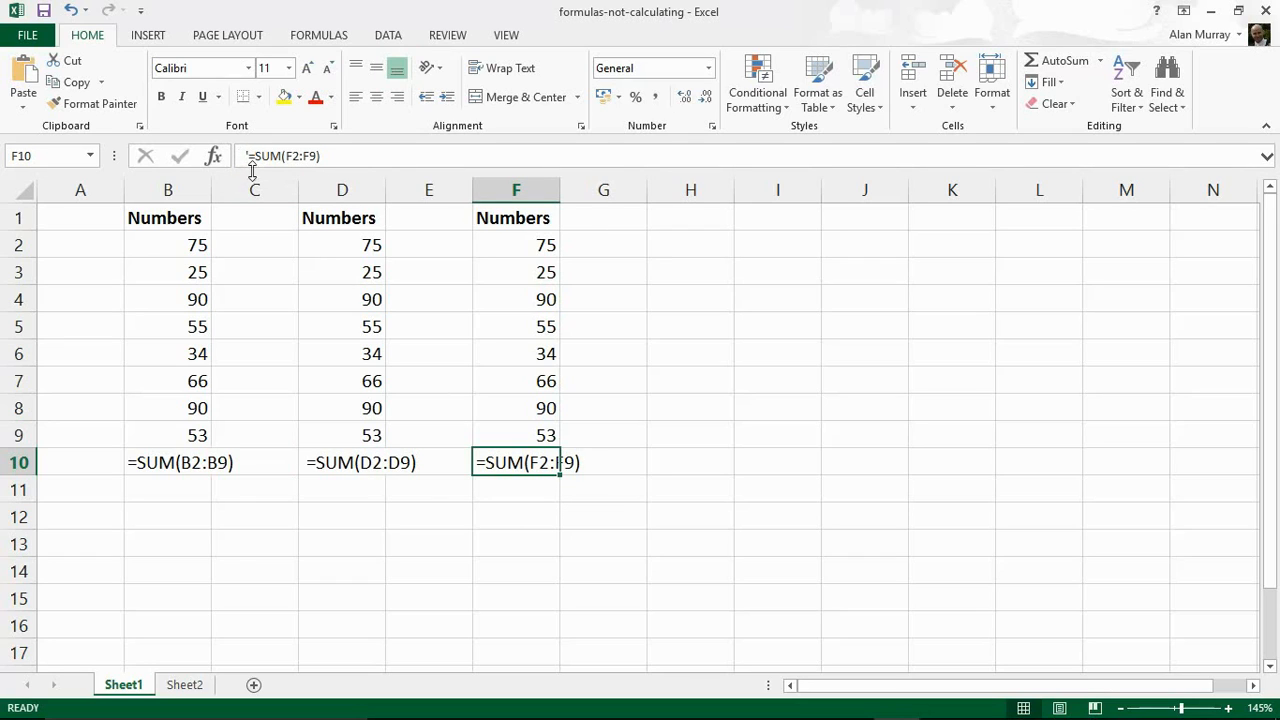
{"action": "mouse_move", "coordinate": [250, 164]}
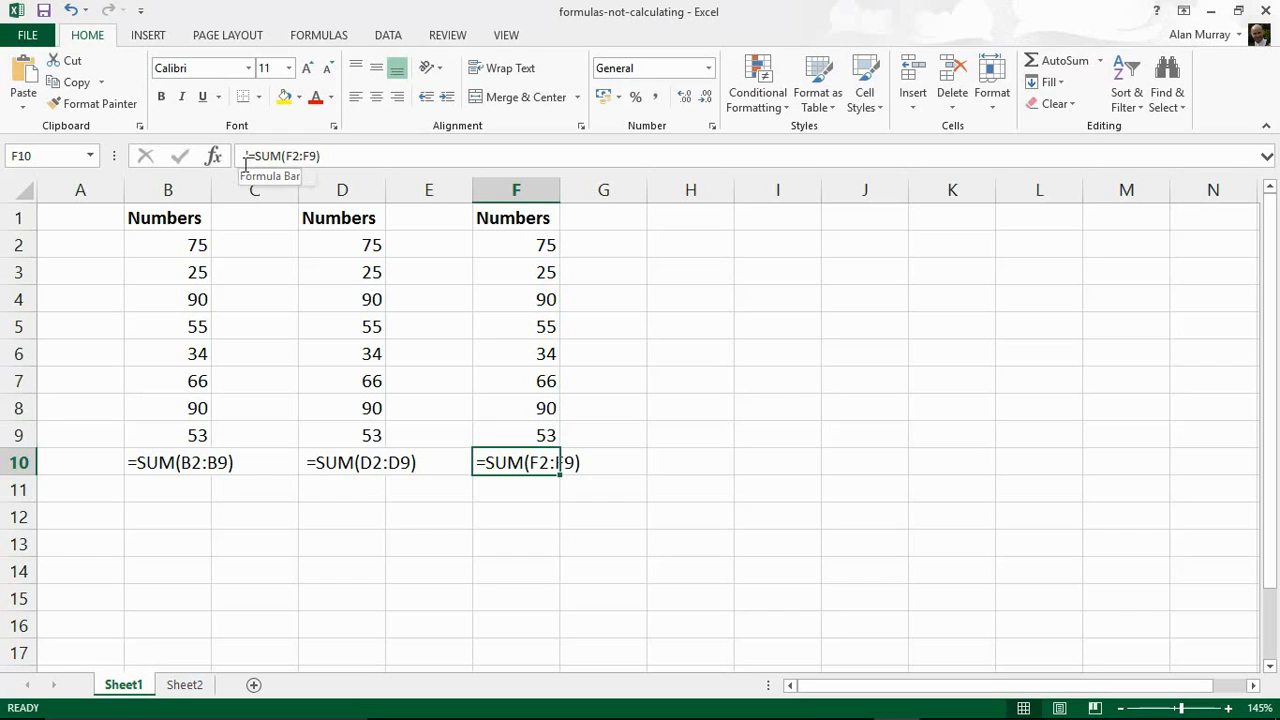
{"action": "mouse_move", "coordinate": [524, 464]}
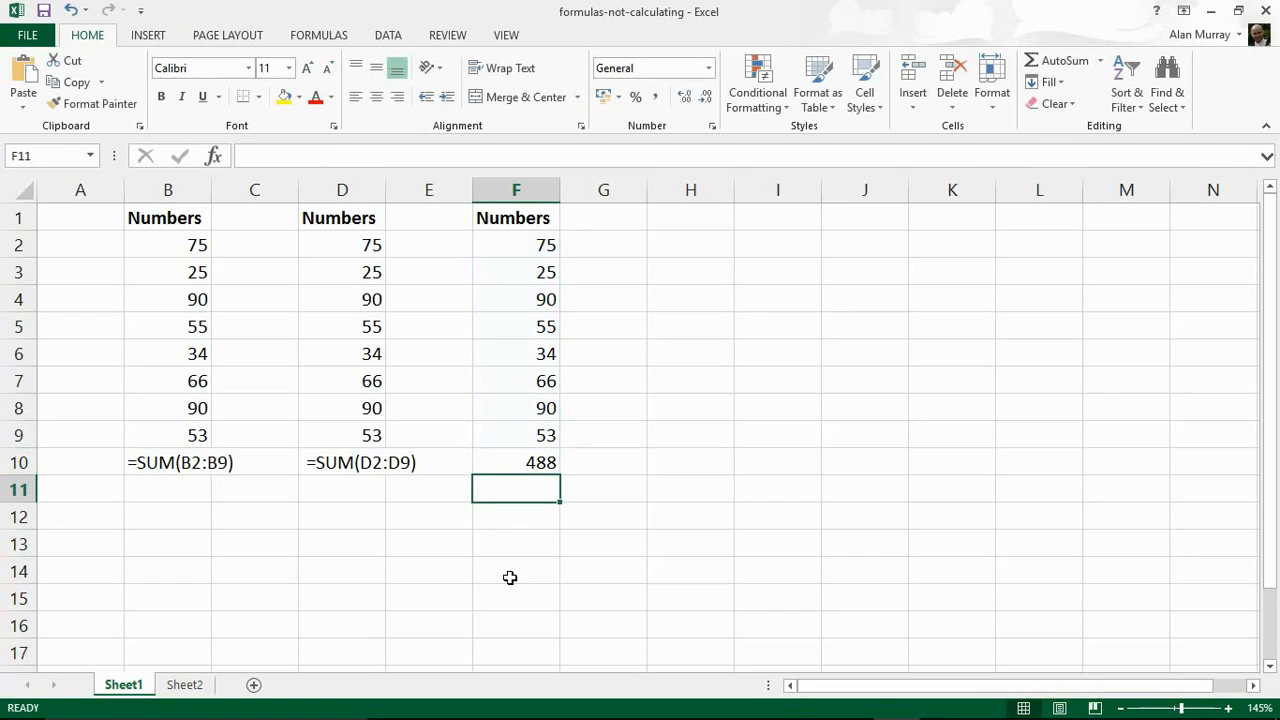
{"action": "mouse_move", "coordinate": [662, 562]}
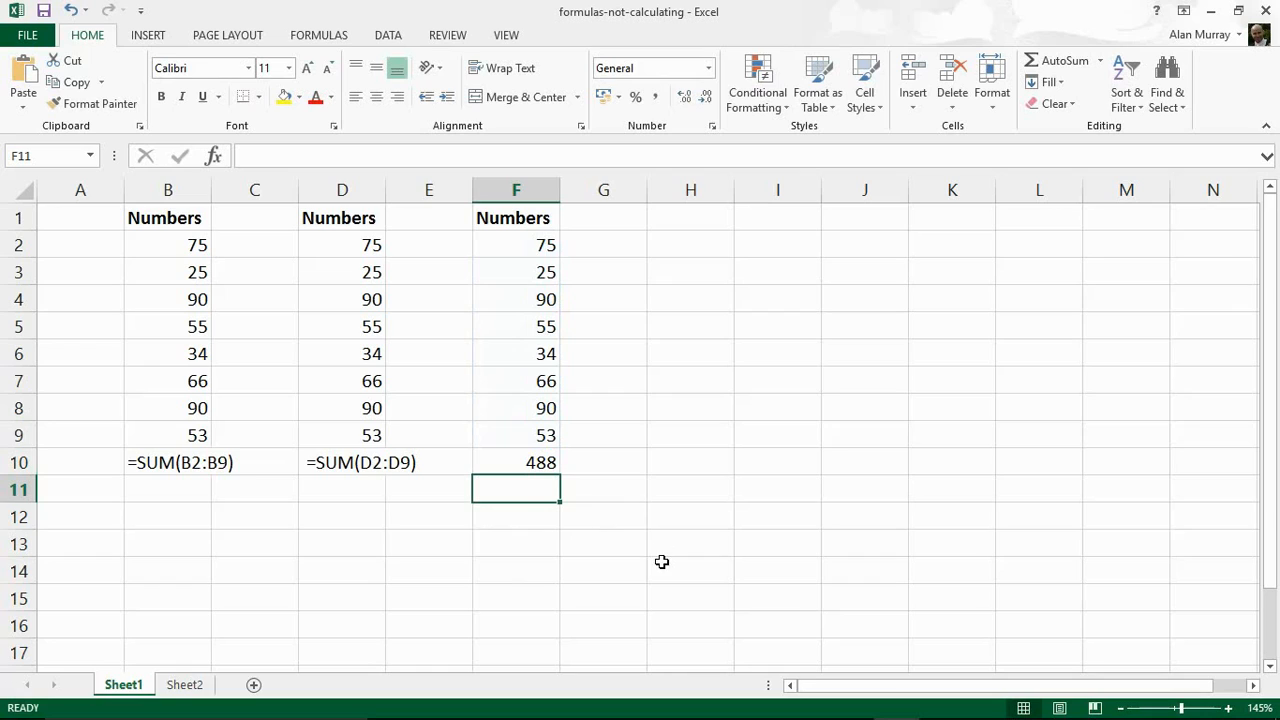
{"action": "mouse_move", "coordinate": [568, 544]}
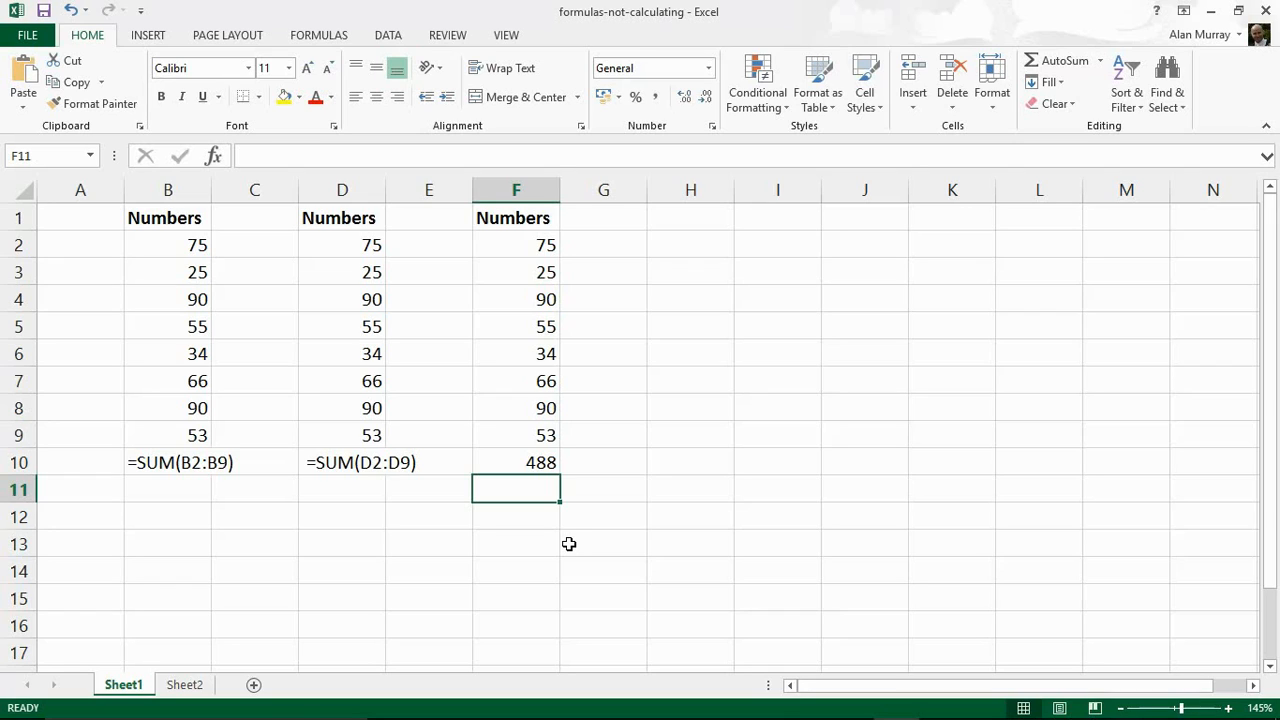
{"action": "mouse_move", "coordinate": [564, 480]}
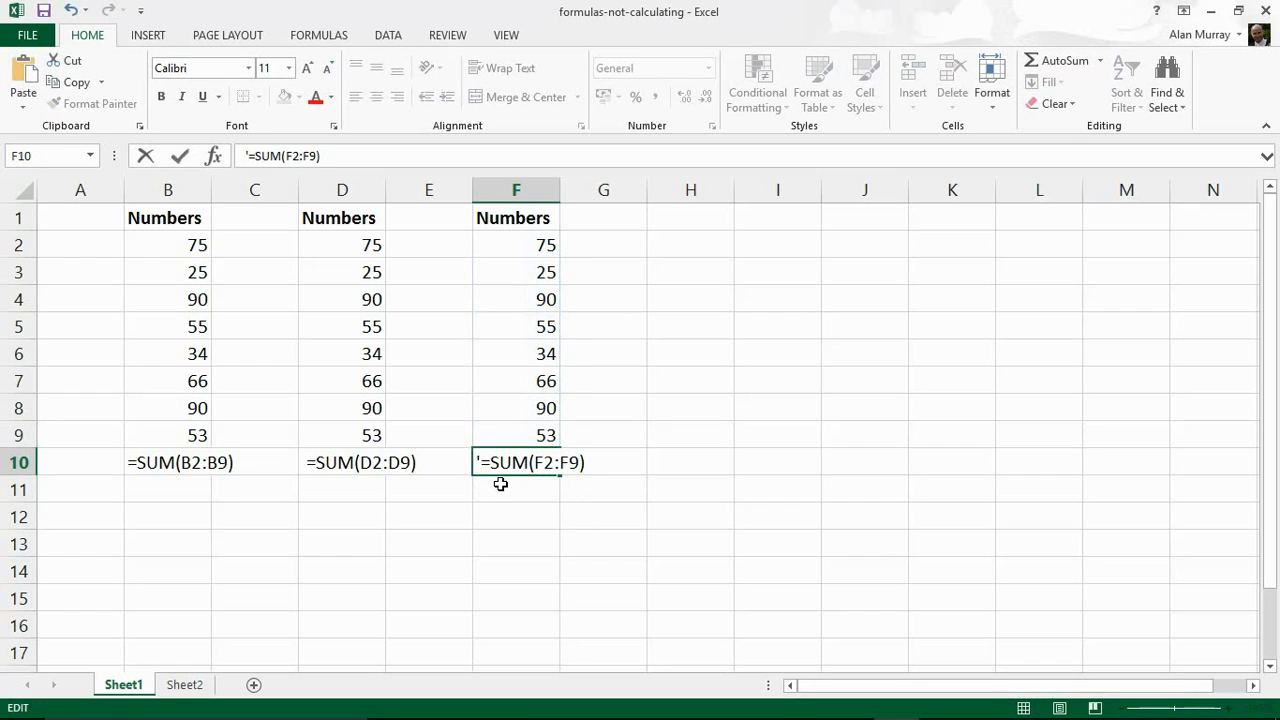
{"action": "key", "text": "Return"}
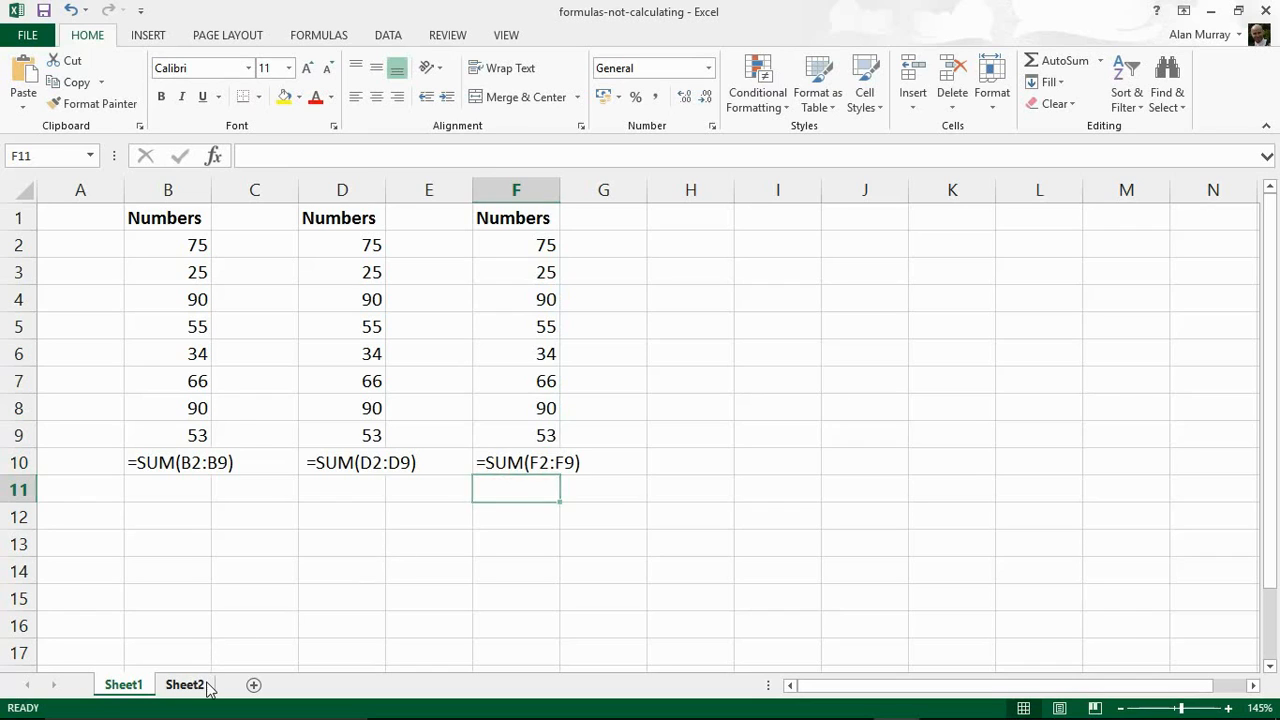
Check Sheet2's SUM formula, note Show Formulas is on, and return to Sheet1
{"action": "left_click", "coordinate": [184, 684]}
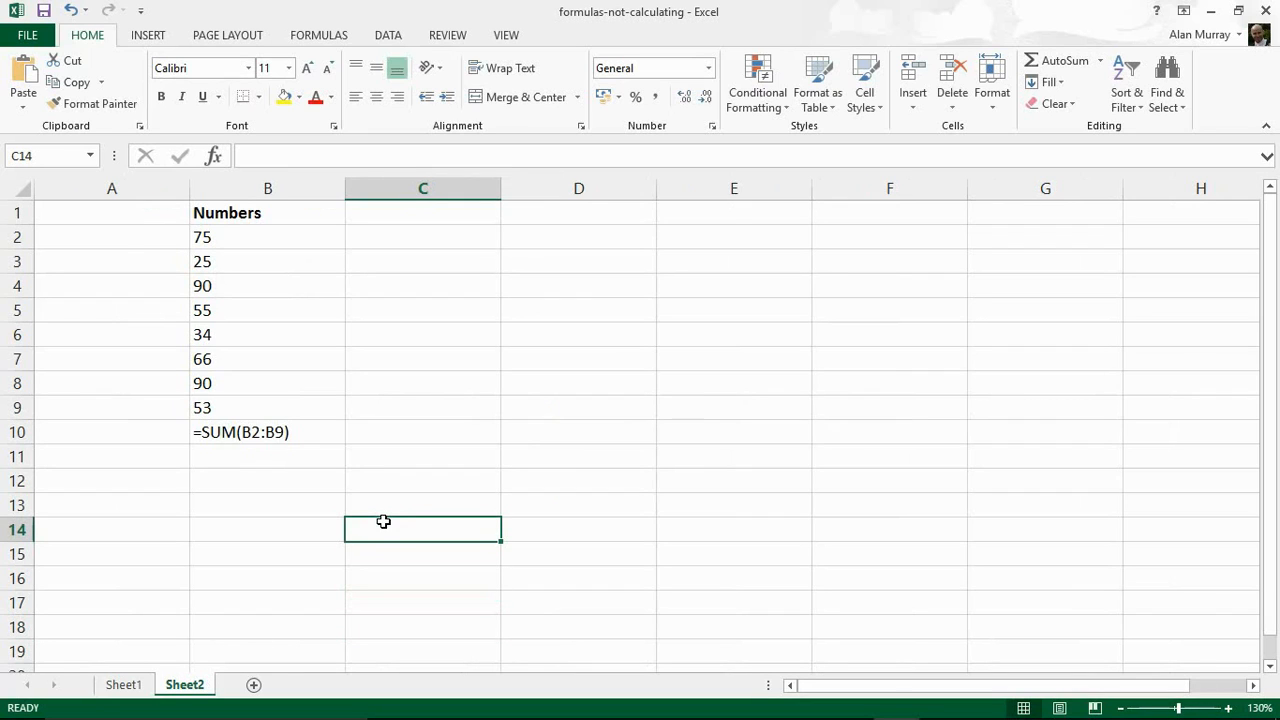
{"action": "mouse_move", "coordinate": [416, 260]}
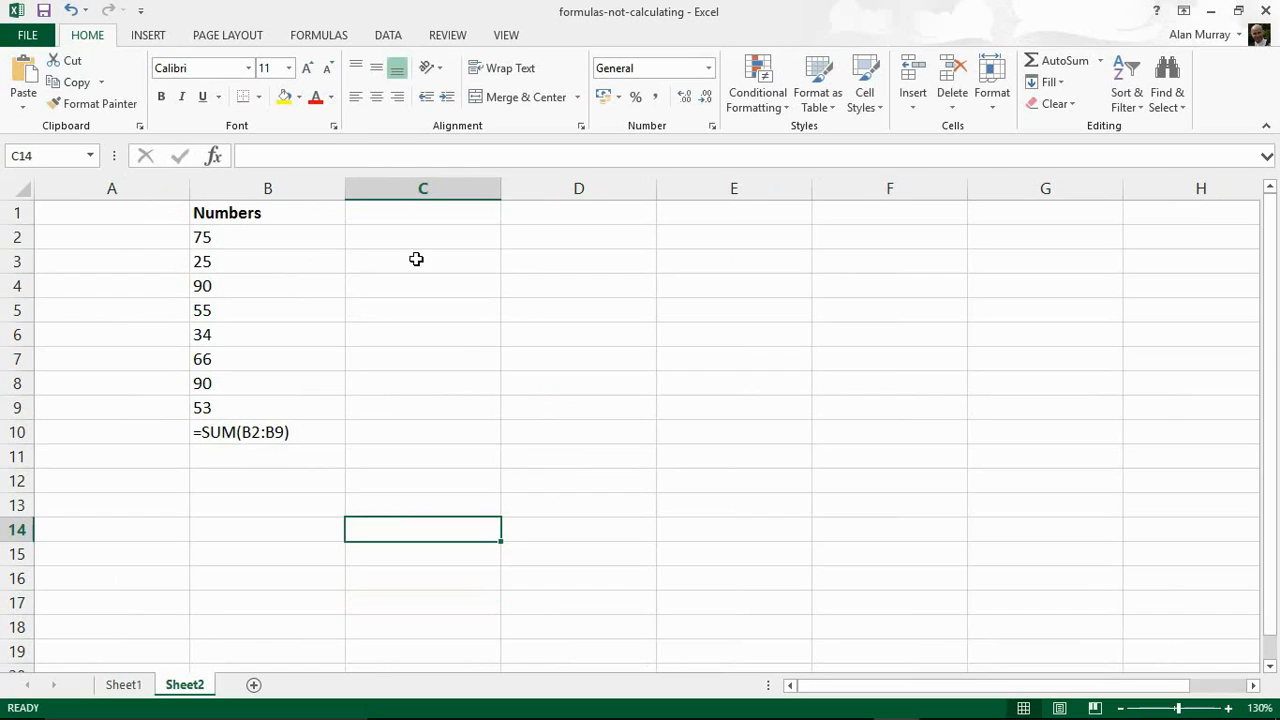
{"action": "mouse_move", "coordinate": [344, 88]}
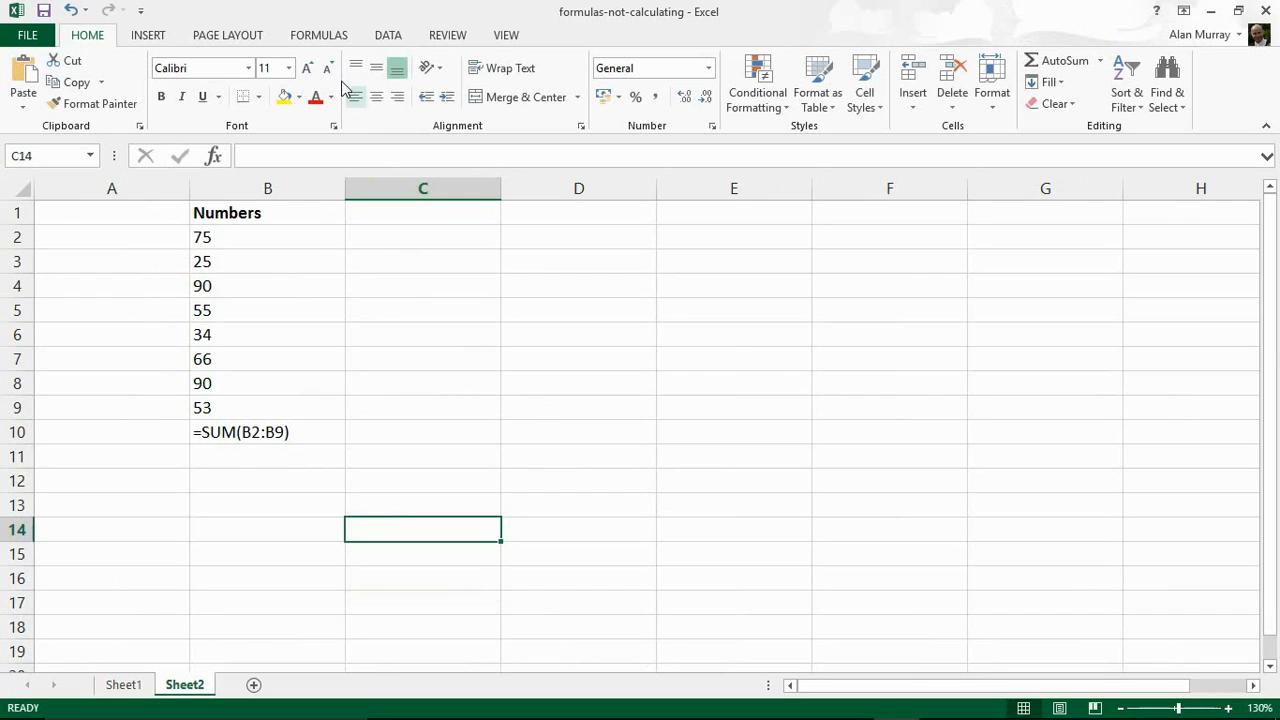
{"action": "left_click", "coordinate": [318, 34]}
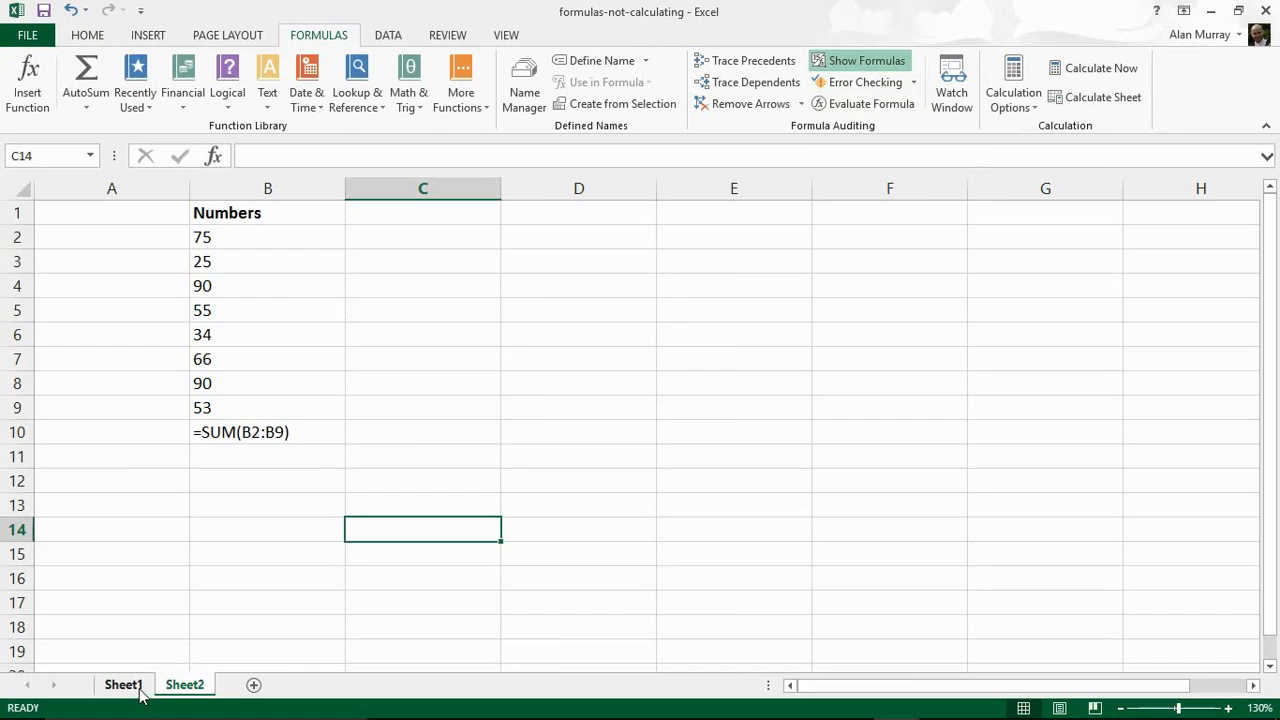
{"action": "left_click", "coordinate": [858, 60]}
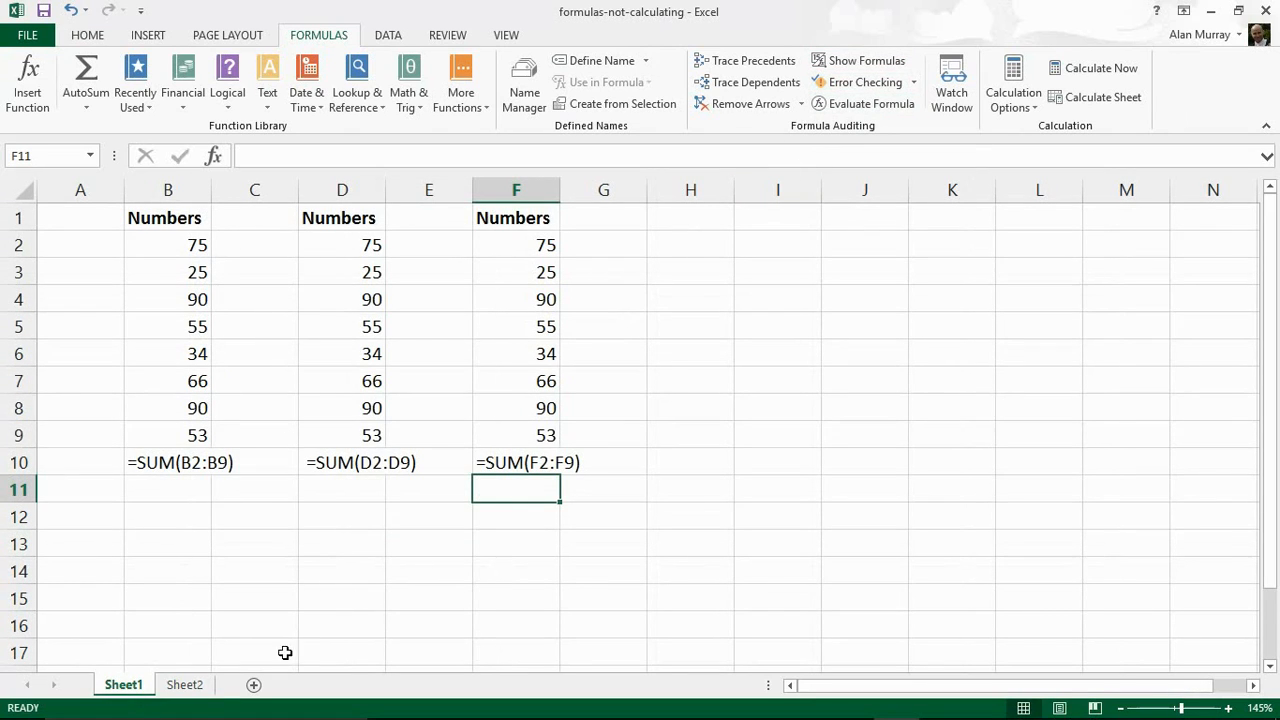
Turn off Show Formulas on Sheet2 so its SUM displays 488
{"action": "left_click", "coordinate": [184, 684]}
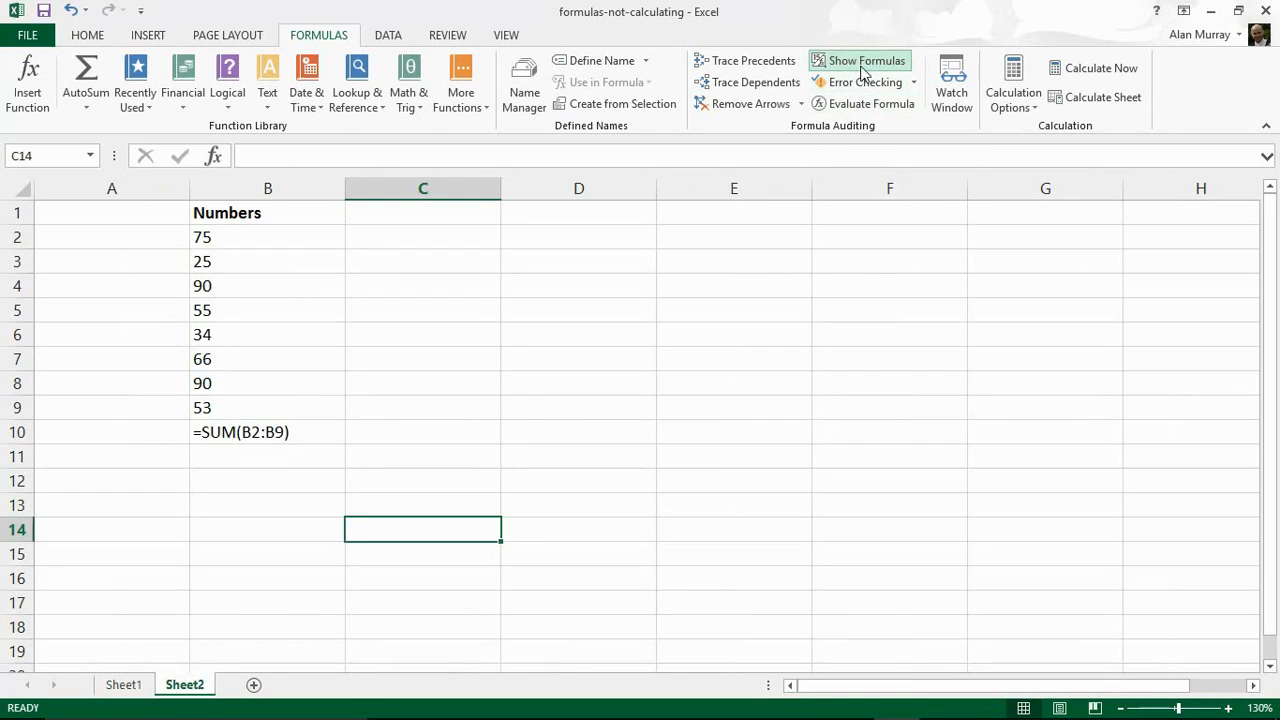
{"action": "mouse_move", "coordinate": [330, 472]}
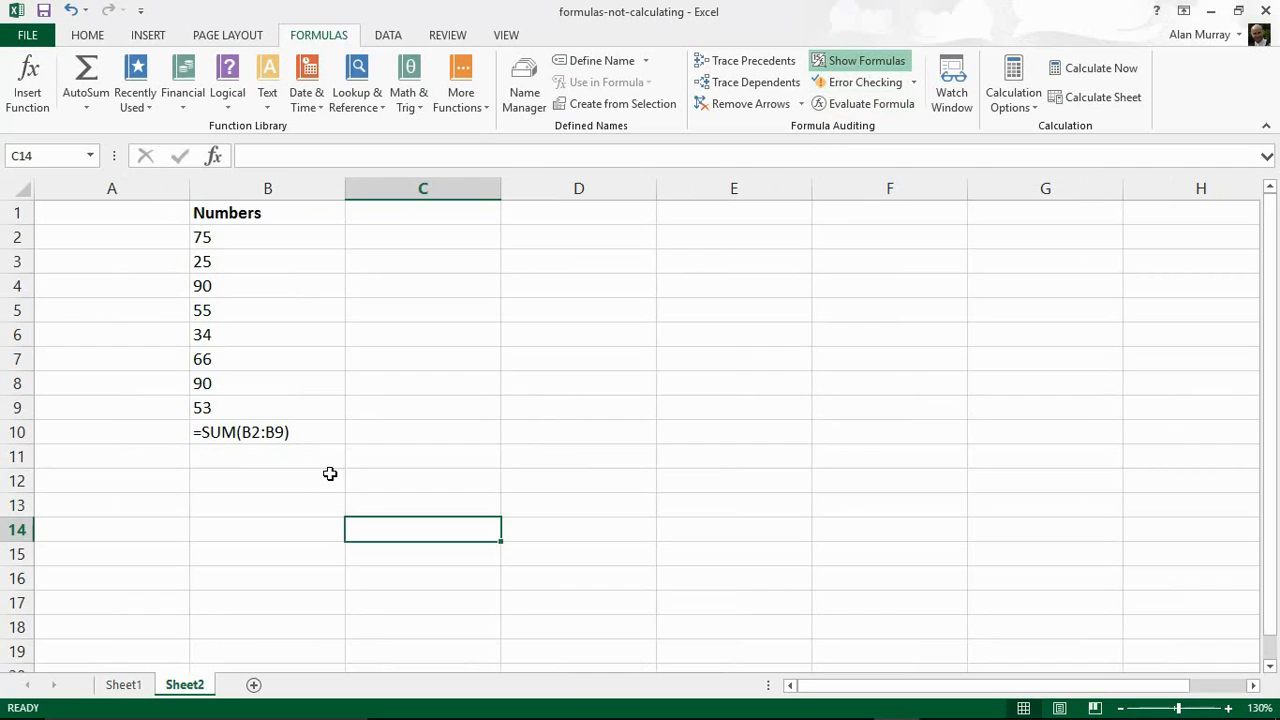
{"action": "mouse_move", "coordinate": [228, 444]}
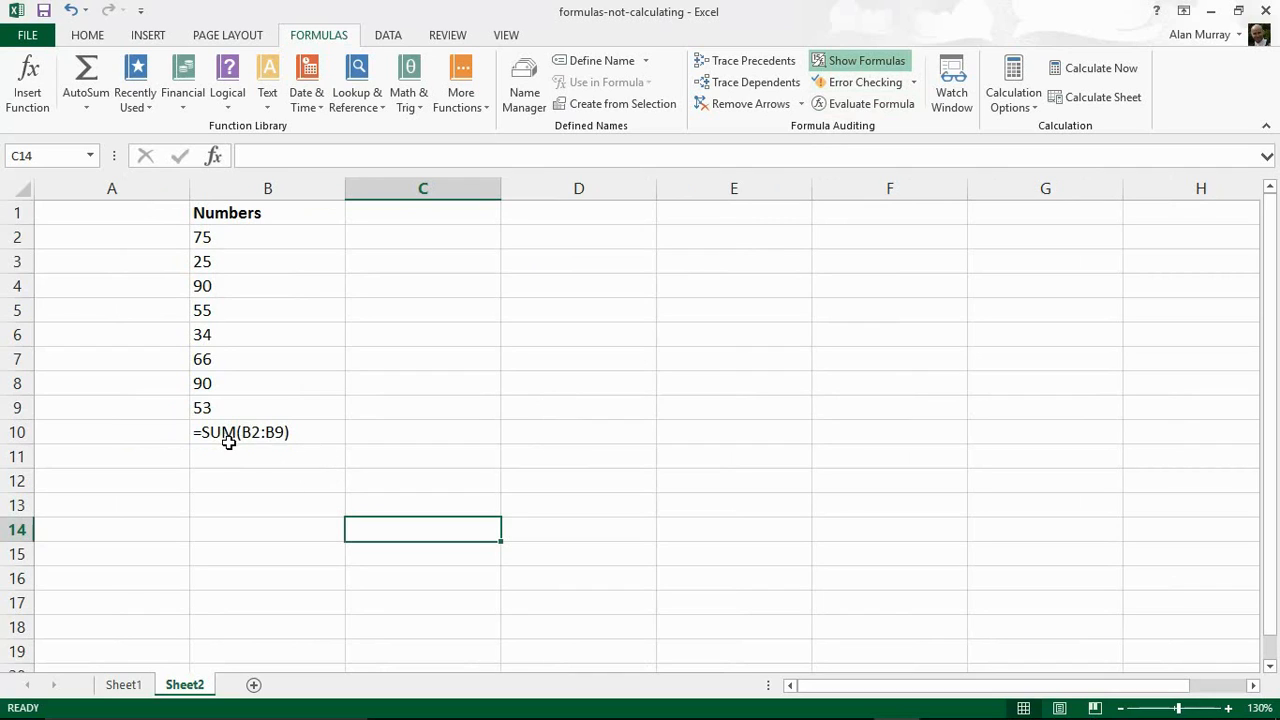
{"action": "mouse_move", "coordinate": [280, 480]}
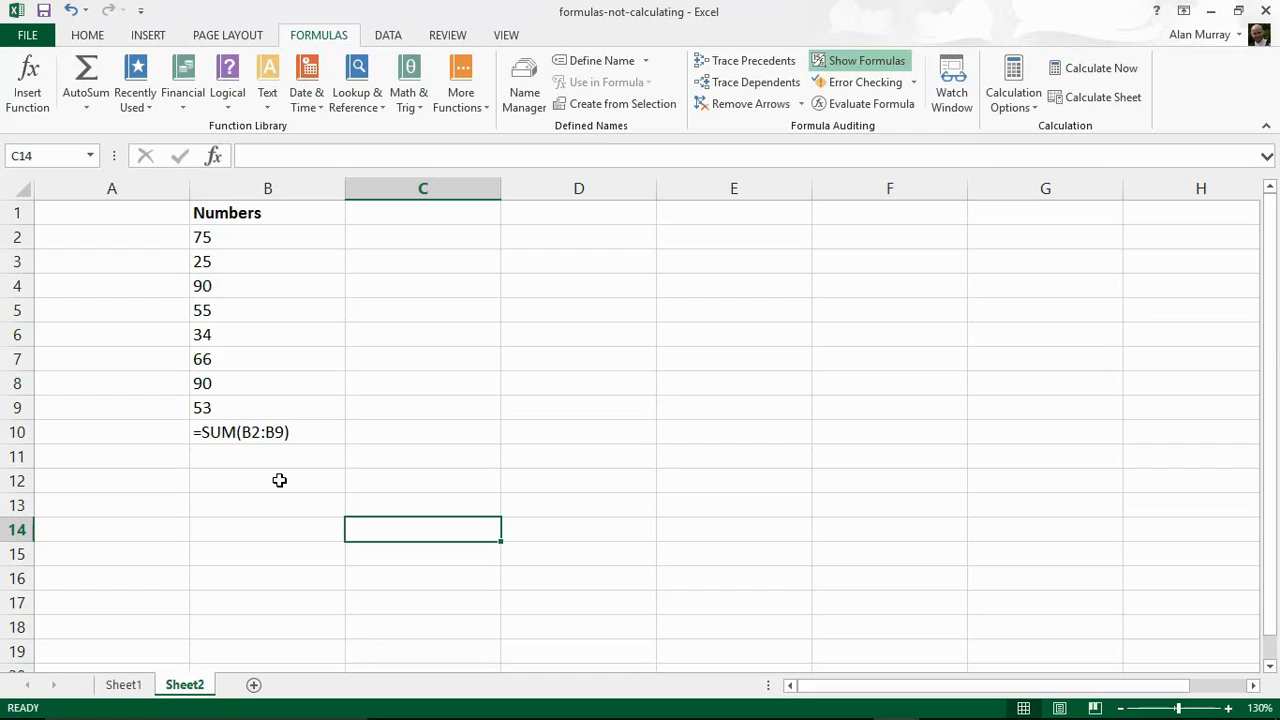
{"action": "mouse_move", "coordinate": [860, 82]}
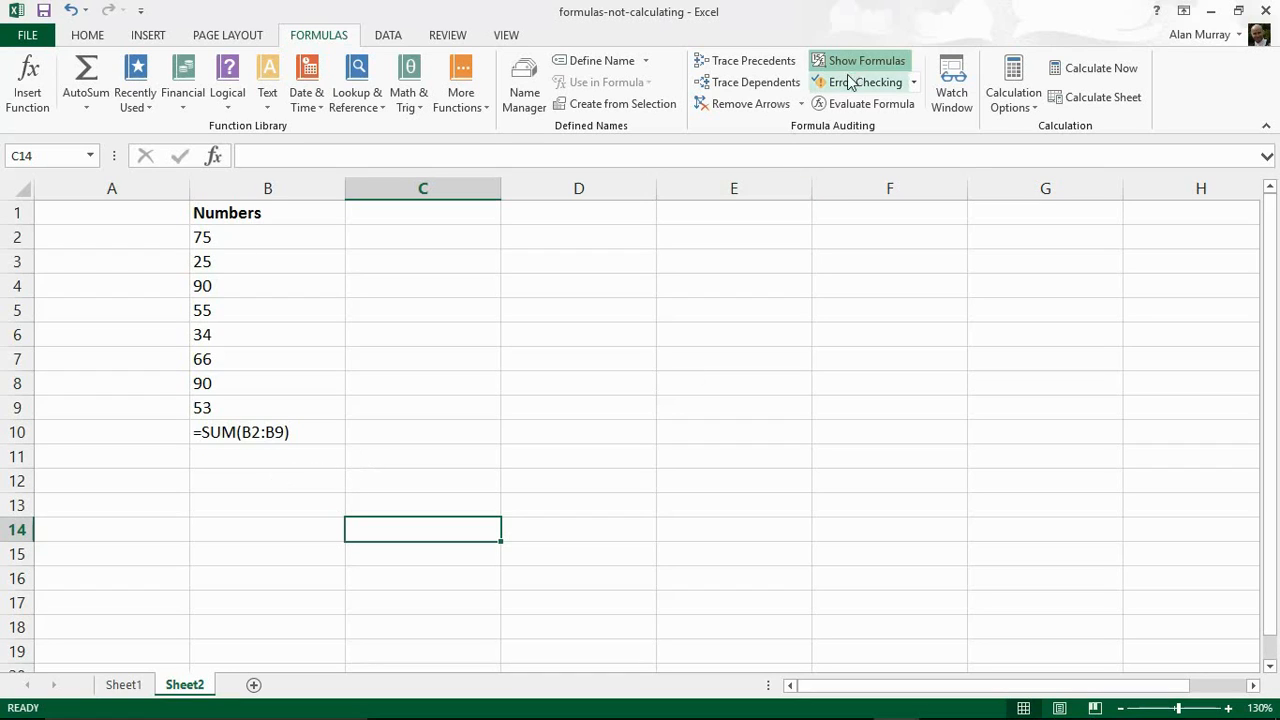
{"action": "left_click", "coordinate": [862, 60]}
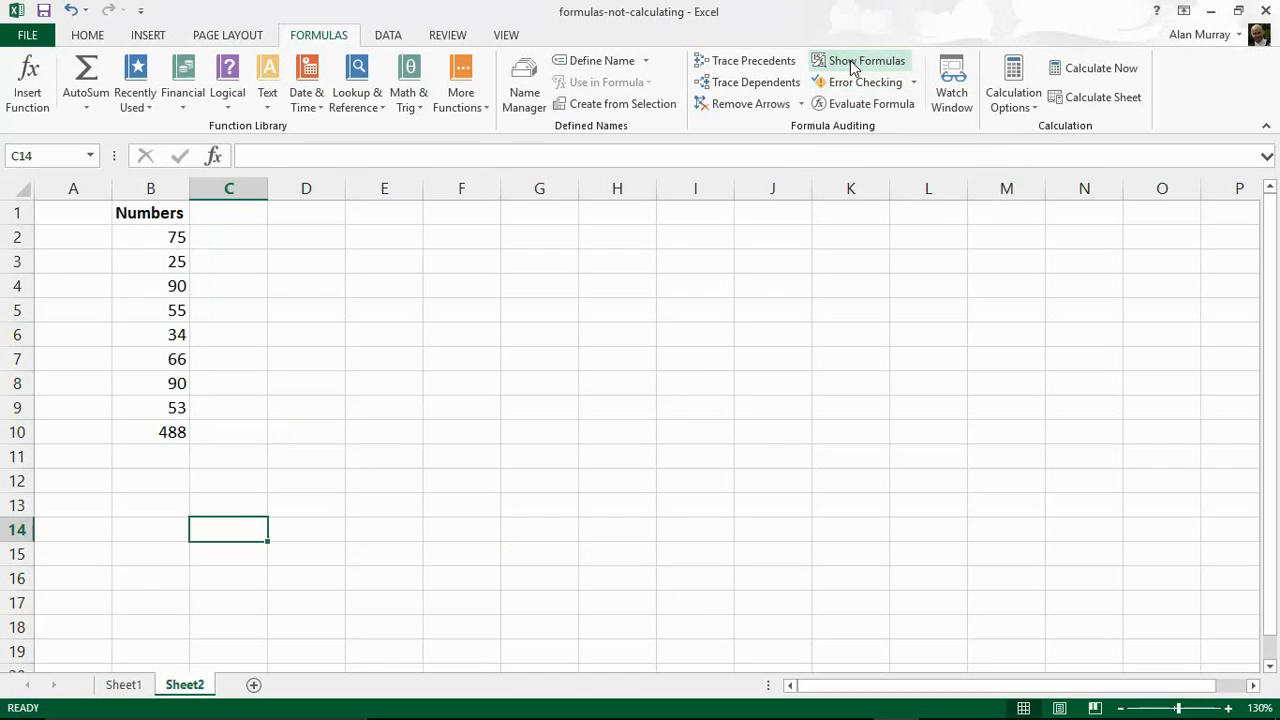
{"action": "mouse_move", "coordinate": [640, 348]}
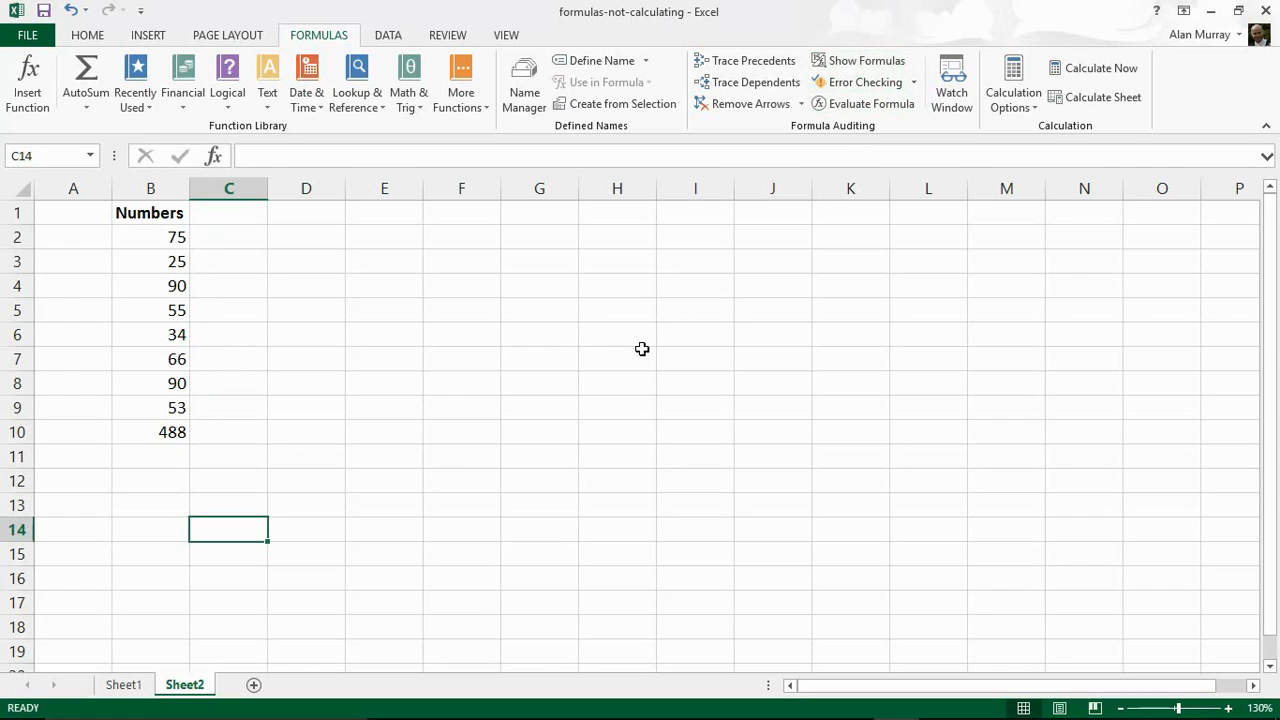
{"action": "mouse_move", "coordinate": [170, 432]}
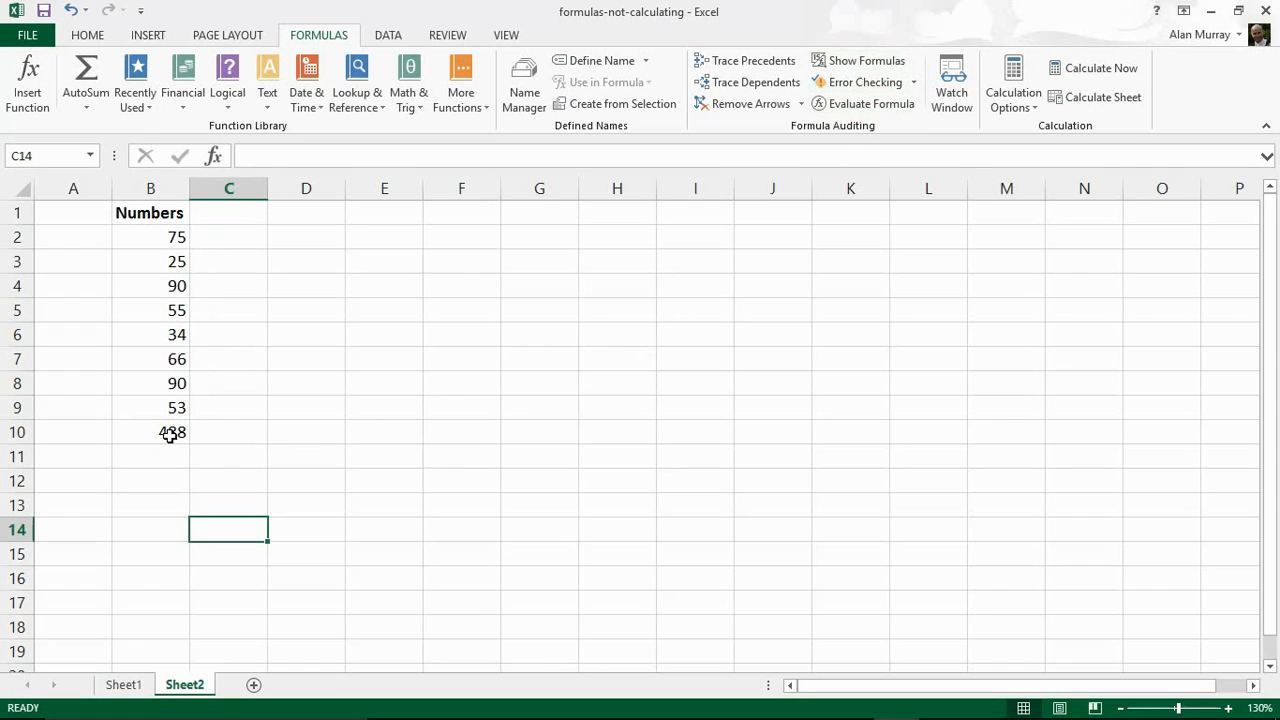
{"action": "left_click", "coordinate": [858, 60]}
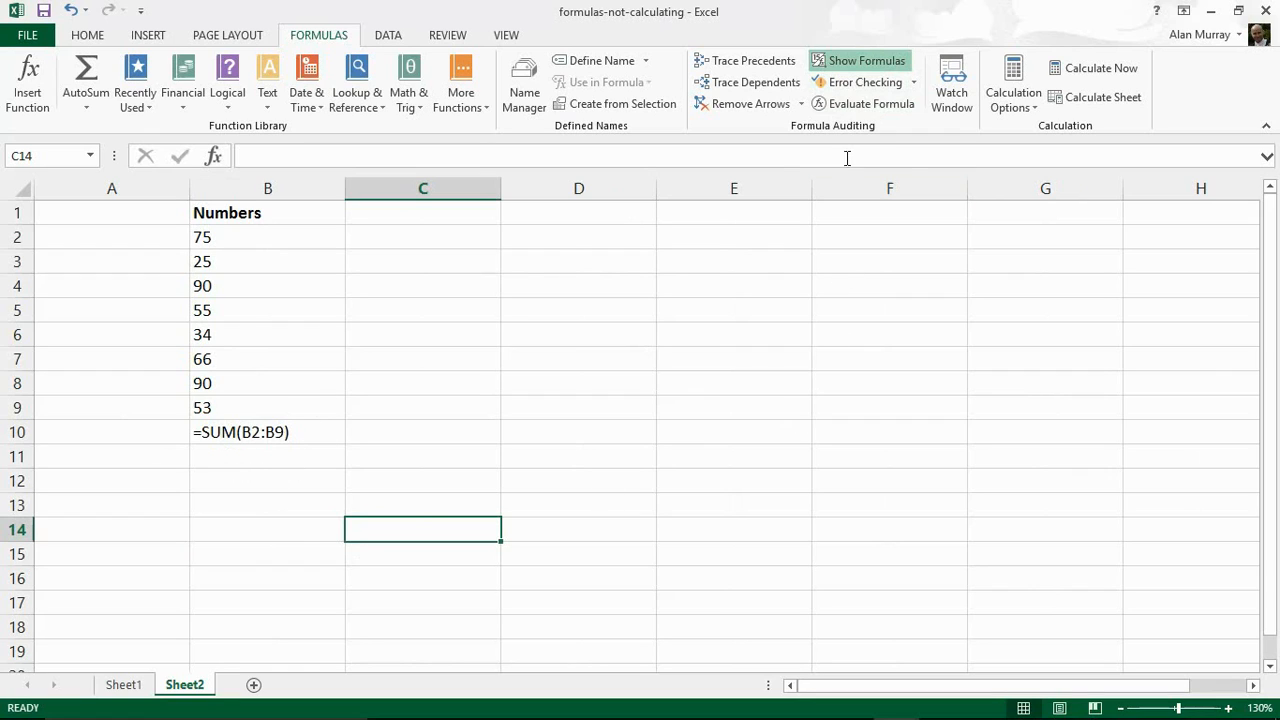
{"action": "mouse_move", "coordinate": [296, 434]}
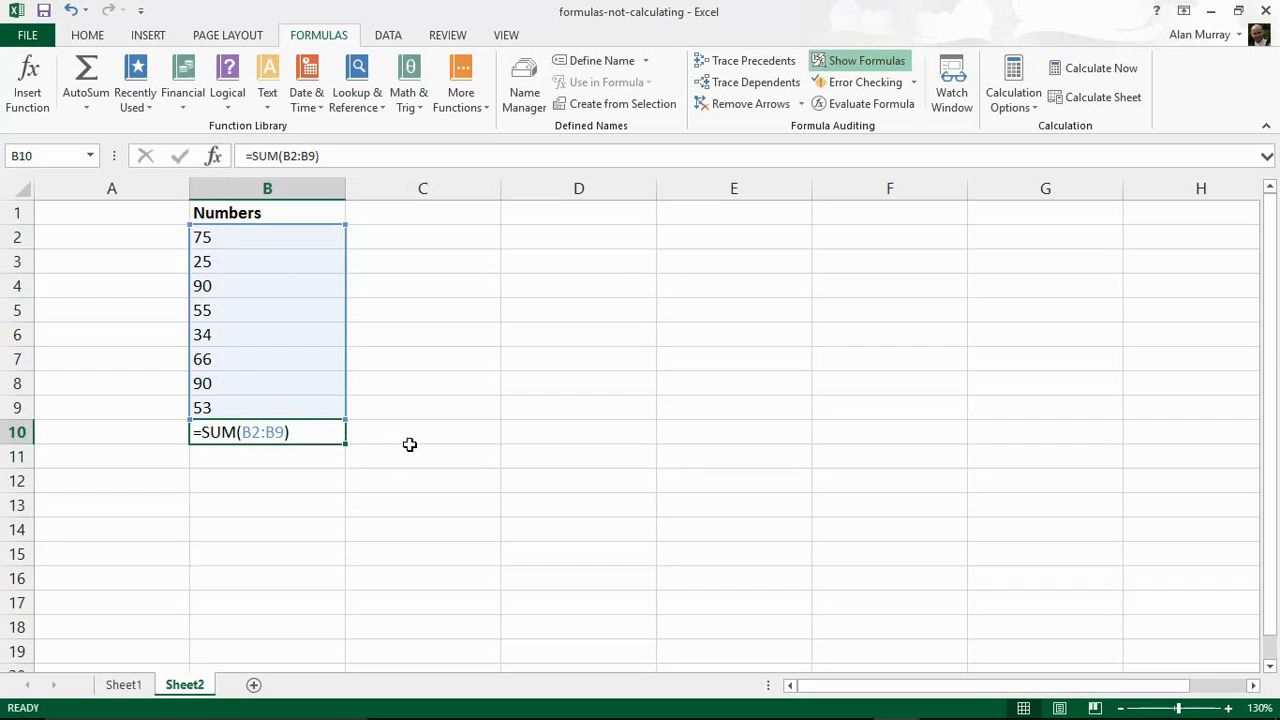
{"action": "left_click", "coordinate": [858, 60]}
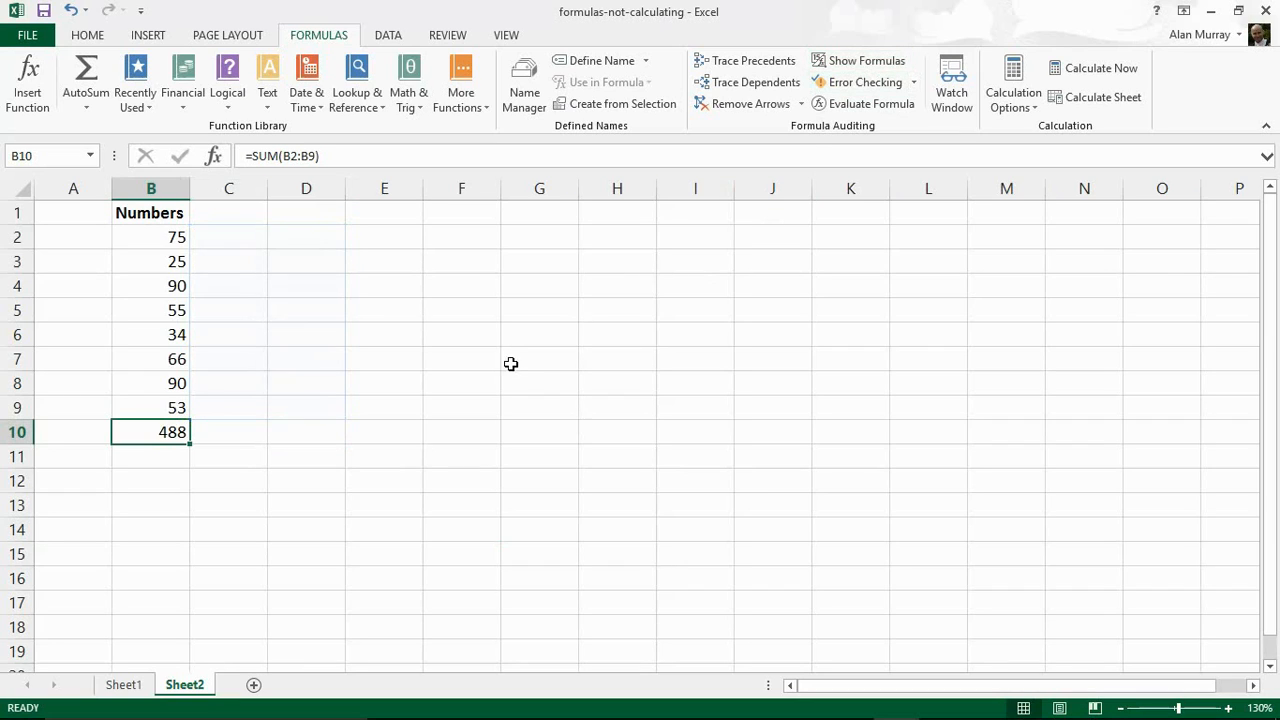
{"action": "left_click", "coordinate": [540, 360]}
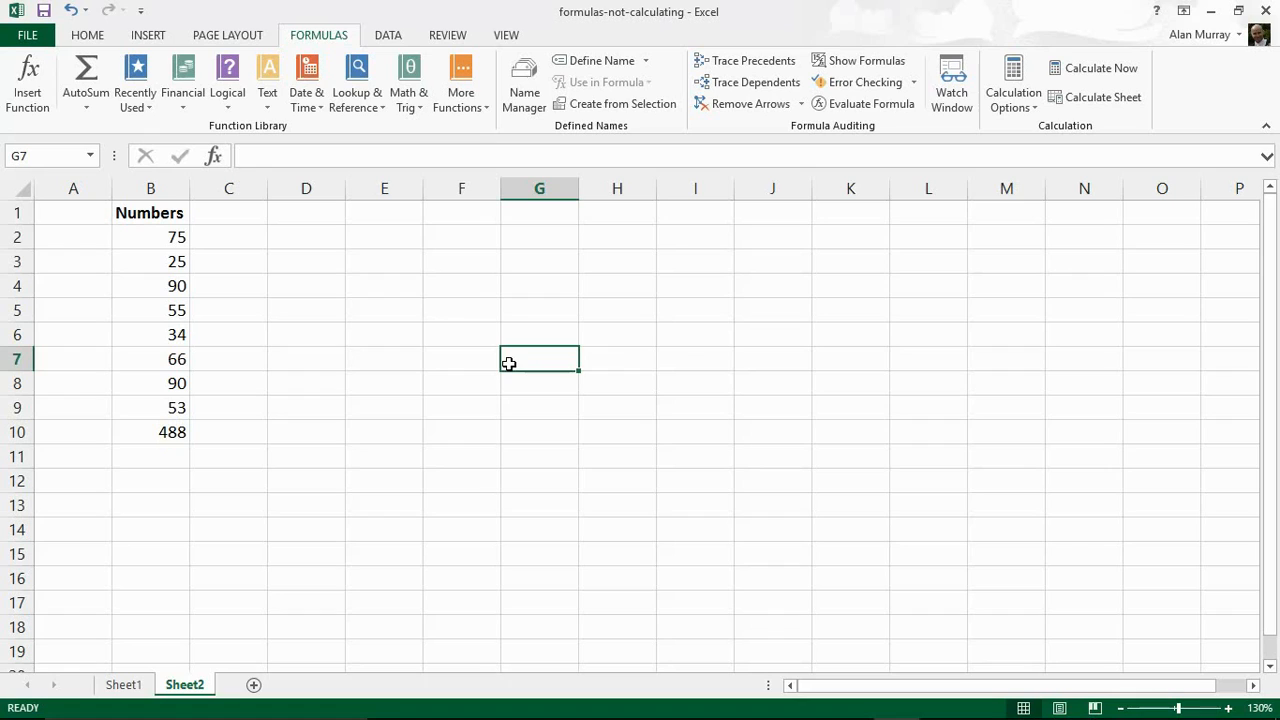
{"action": "mouse_move", "coordinate": [1012, 124]}
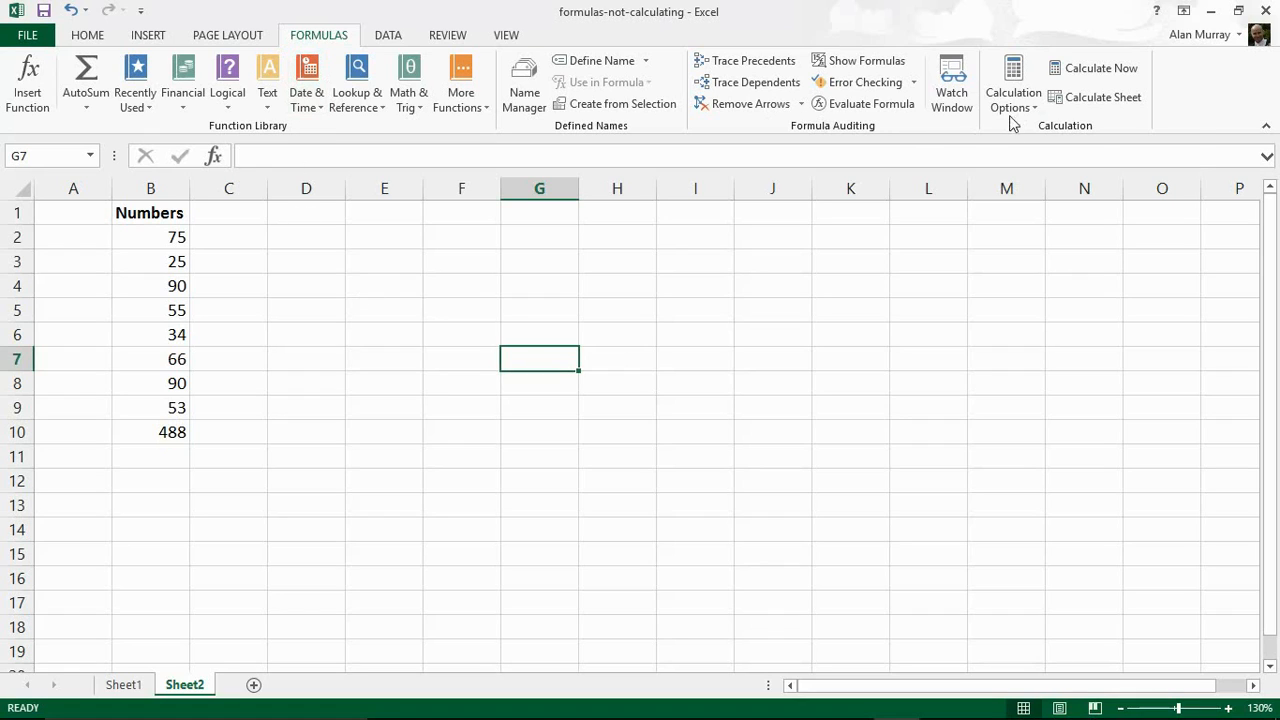
{"action": "mouse_move", "coordinate": [872, 262]}
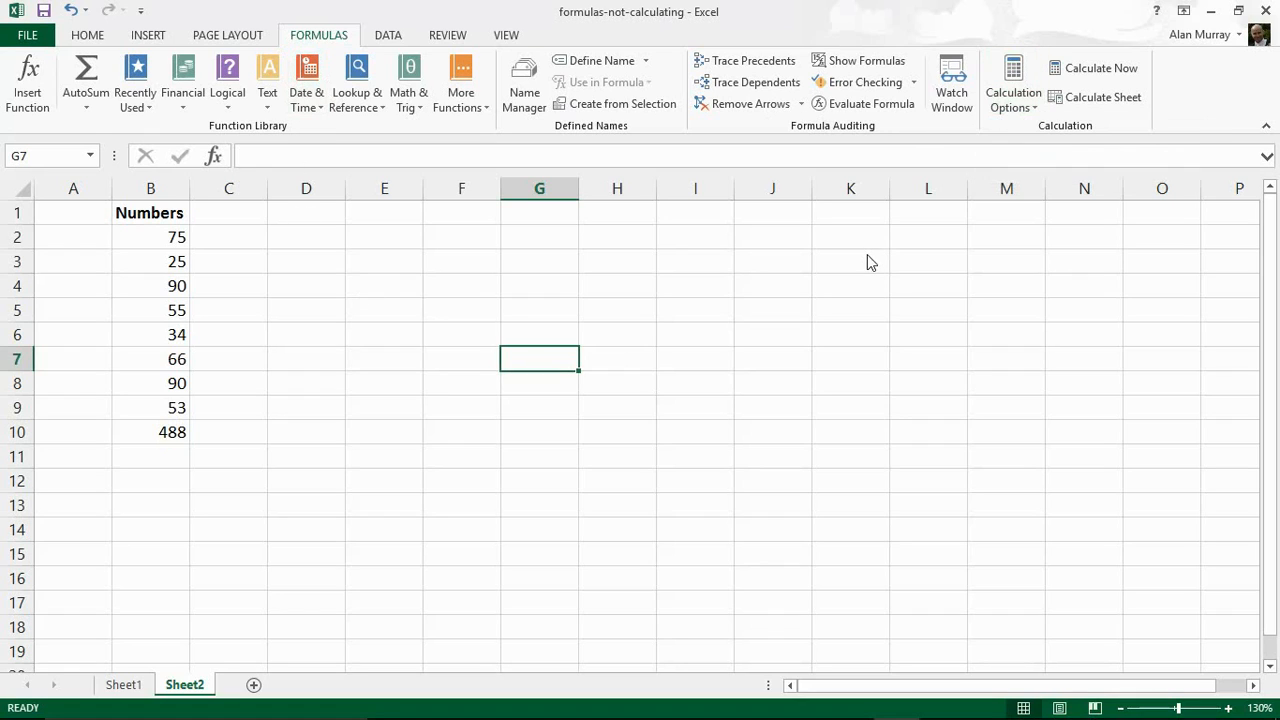
{"action": "mouse_move", "coordinate": [882, 106]}
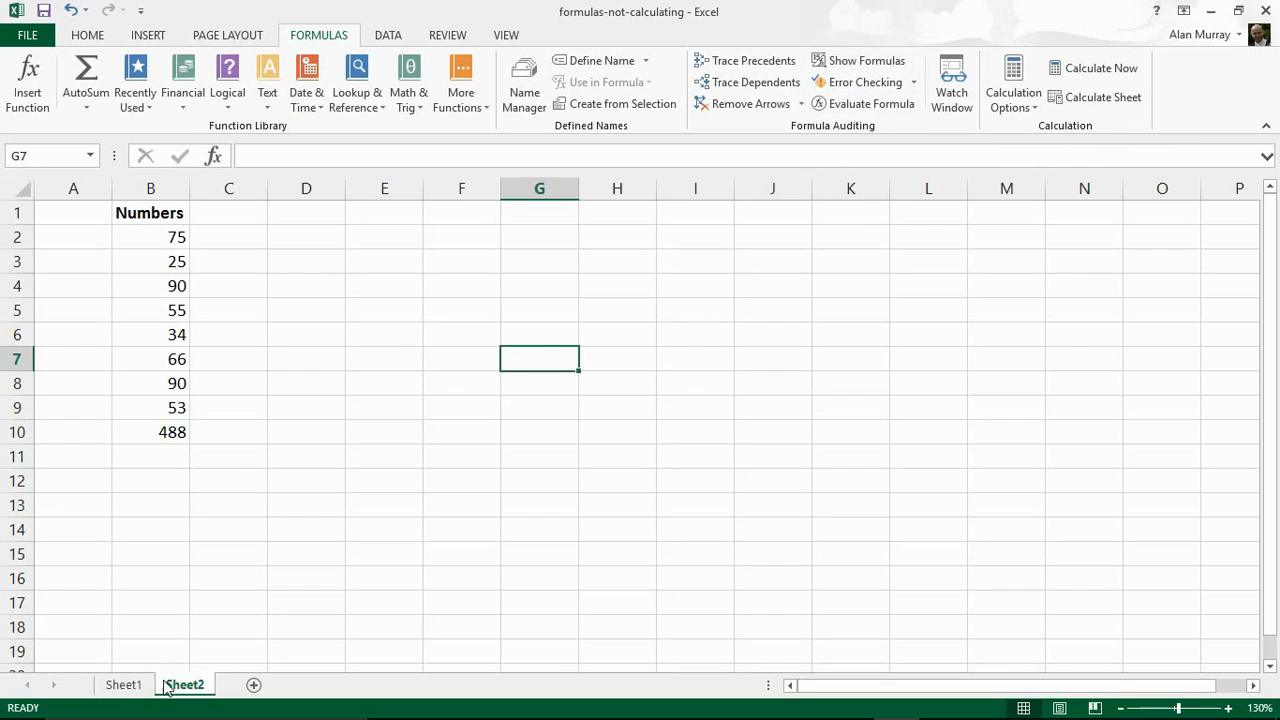
Return to Sheet1 with the Home ribbon showing its three text-displayed SUM formulas
{"action": "left_click", "coordinate": [124, 684]}
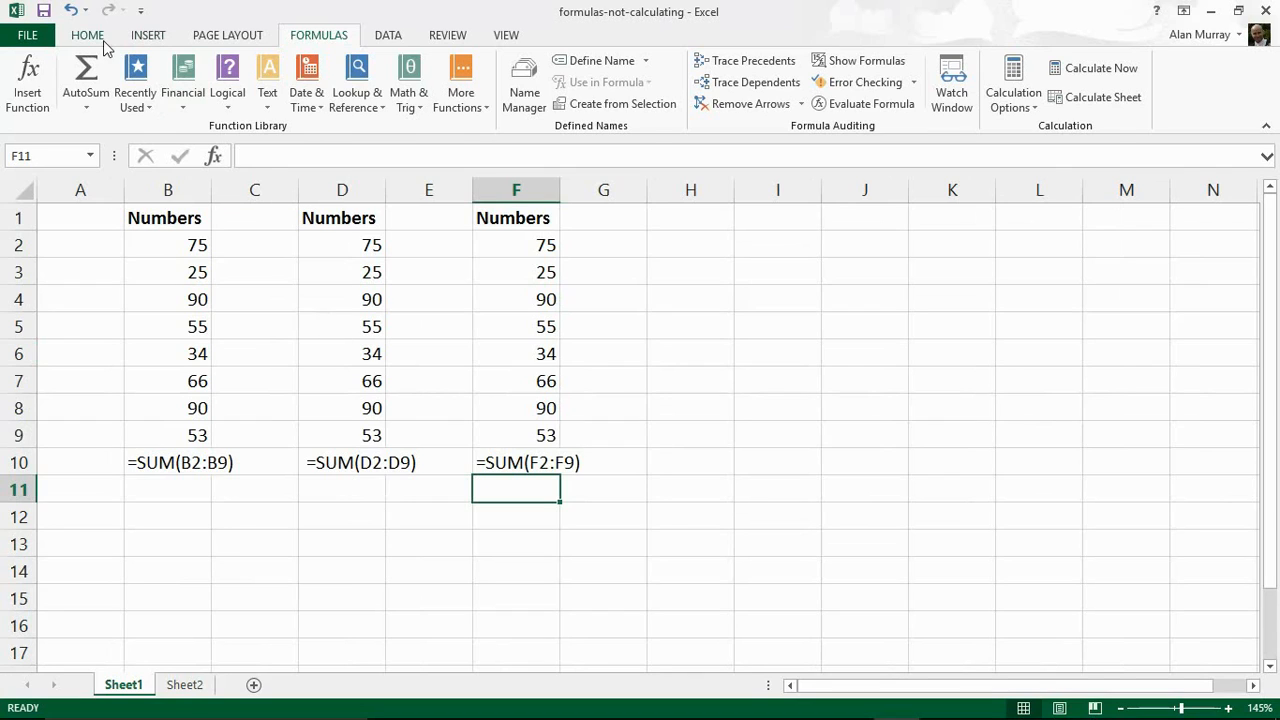
{"action": "left_click", "coordinate": [88, 34]}
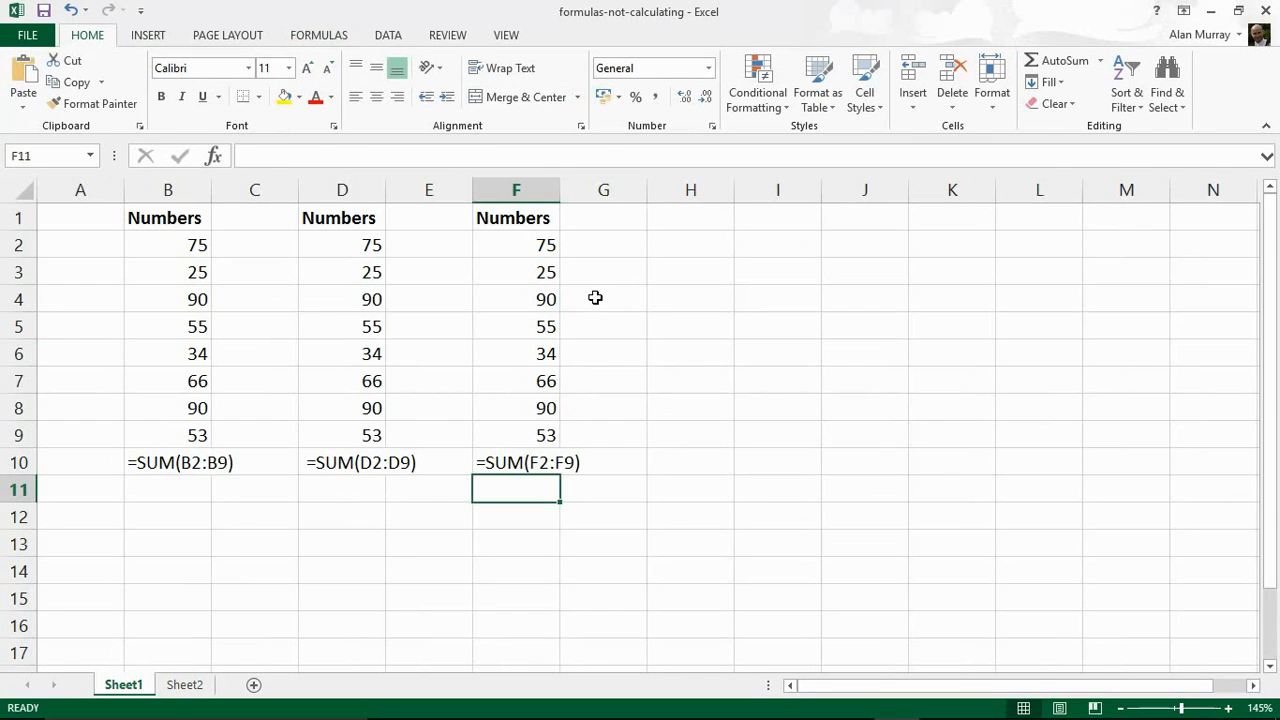